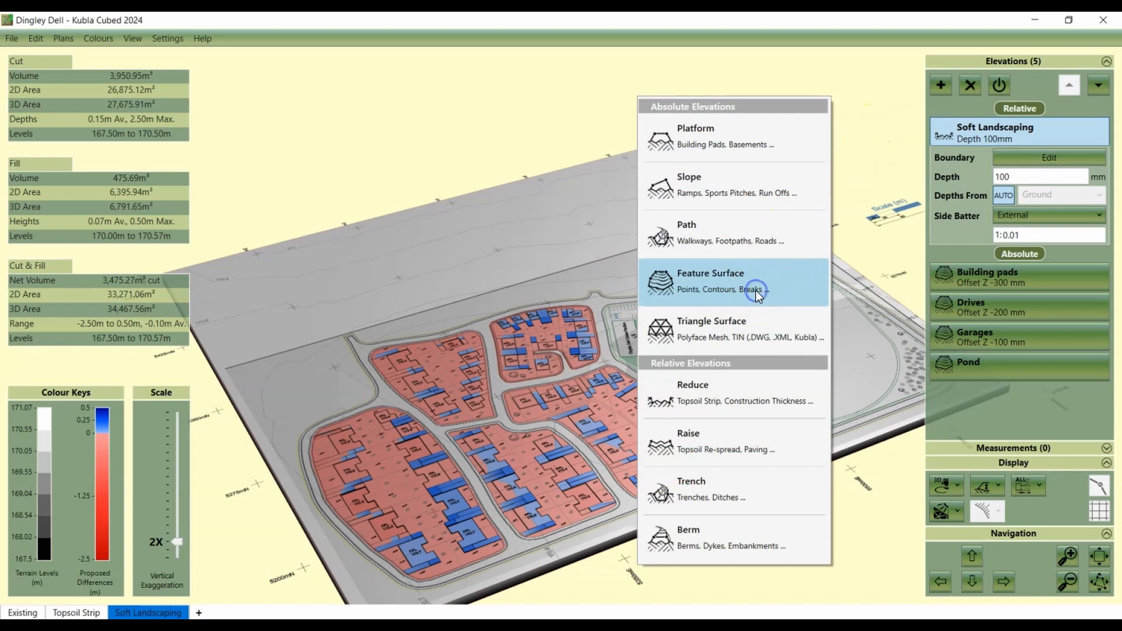
Add a Feature Surface elevation and start a new point filter by picking a sample point.
{"action": "left_click", "coordinate": [733, 281]}
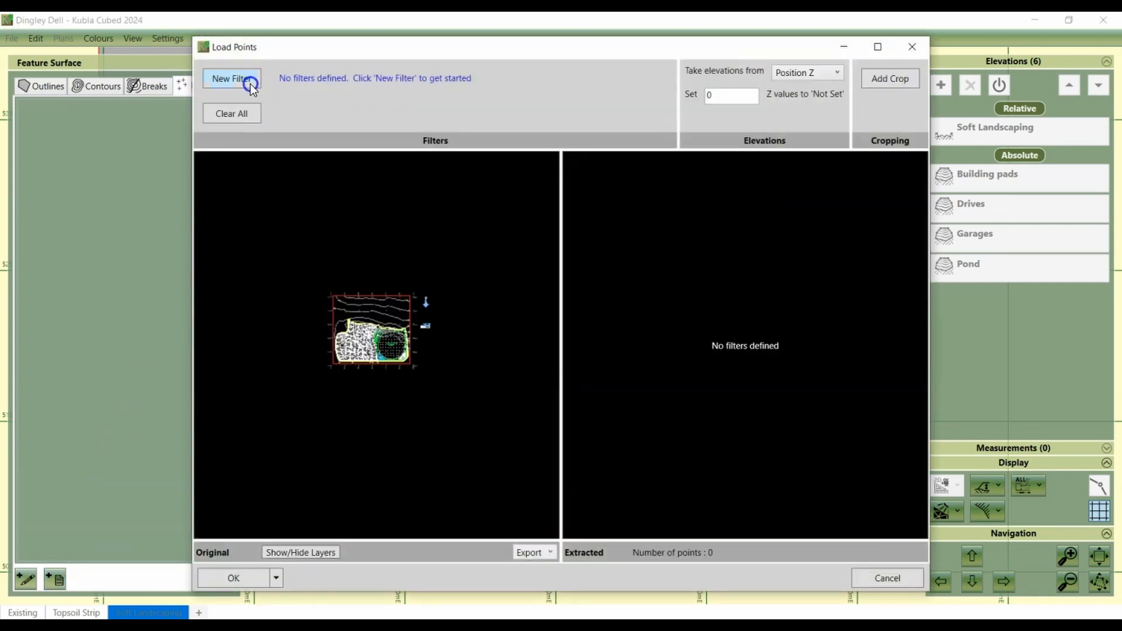
{"action": "left_click", "coordinate": [231, 79]}
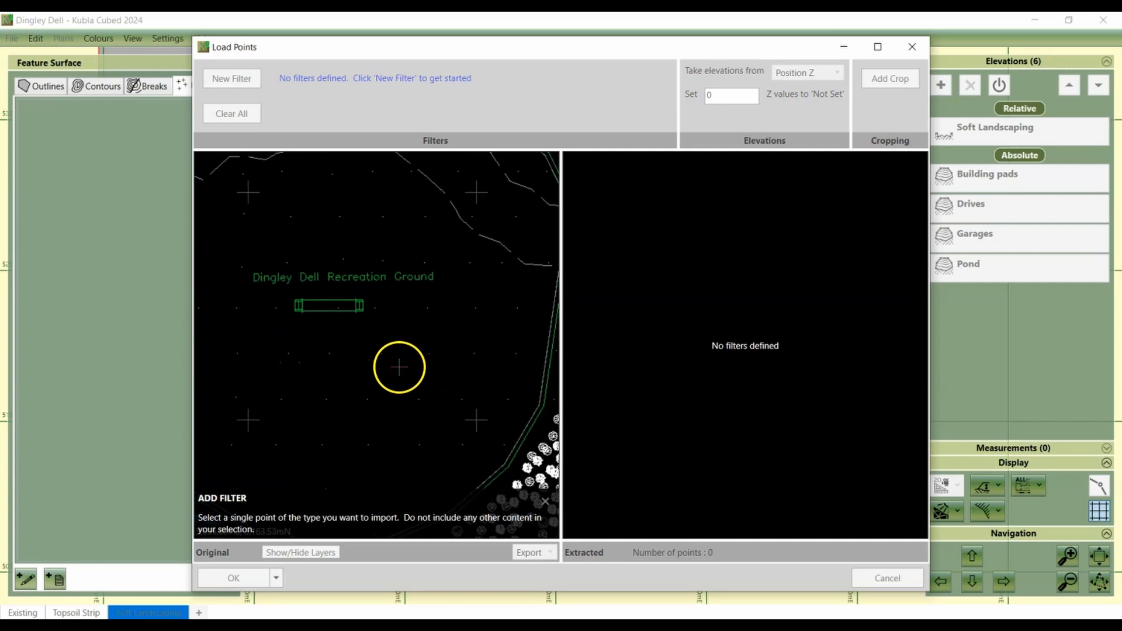
{"action": "left_click", "coordinate": [232, 79]}
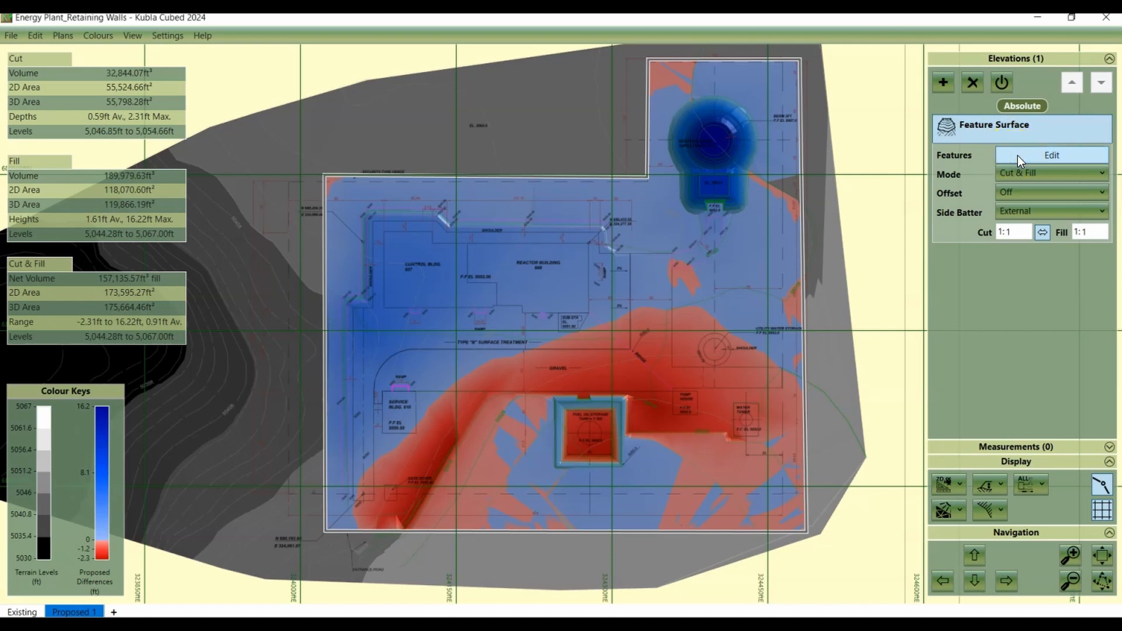
Edit the feature surface and review its Points, Contours and Breaks lists.
{"action": "left_click", "coordinate": [1049, 154]}
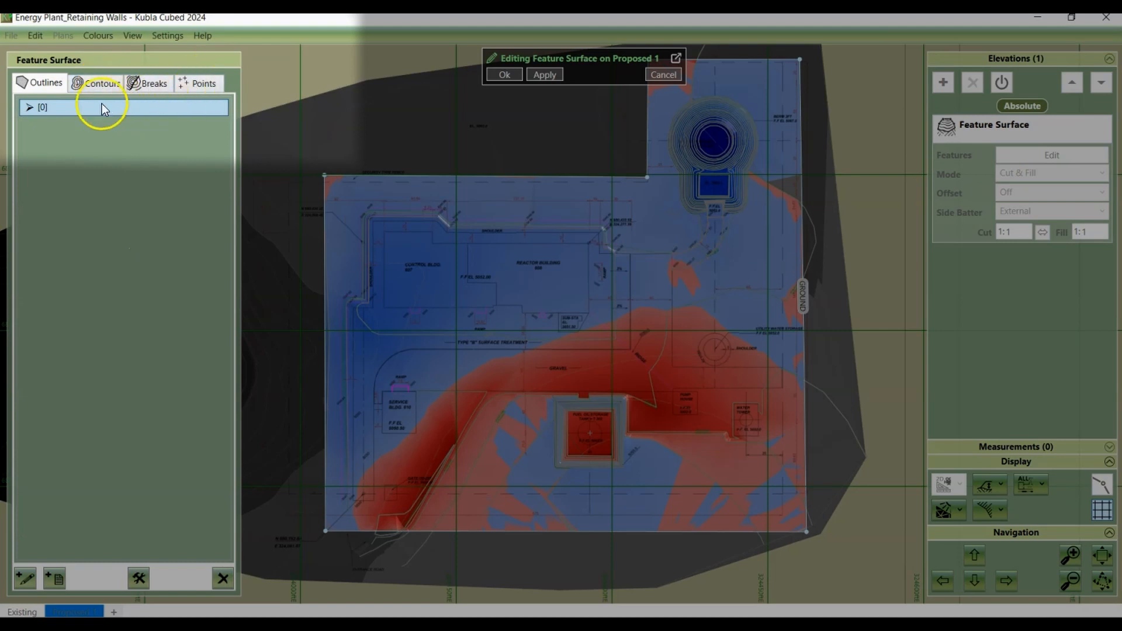
{"action": "mouse_move", "coordinate": [51, 91]}
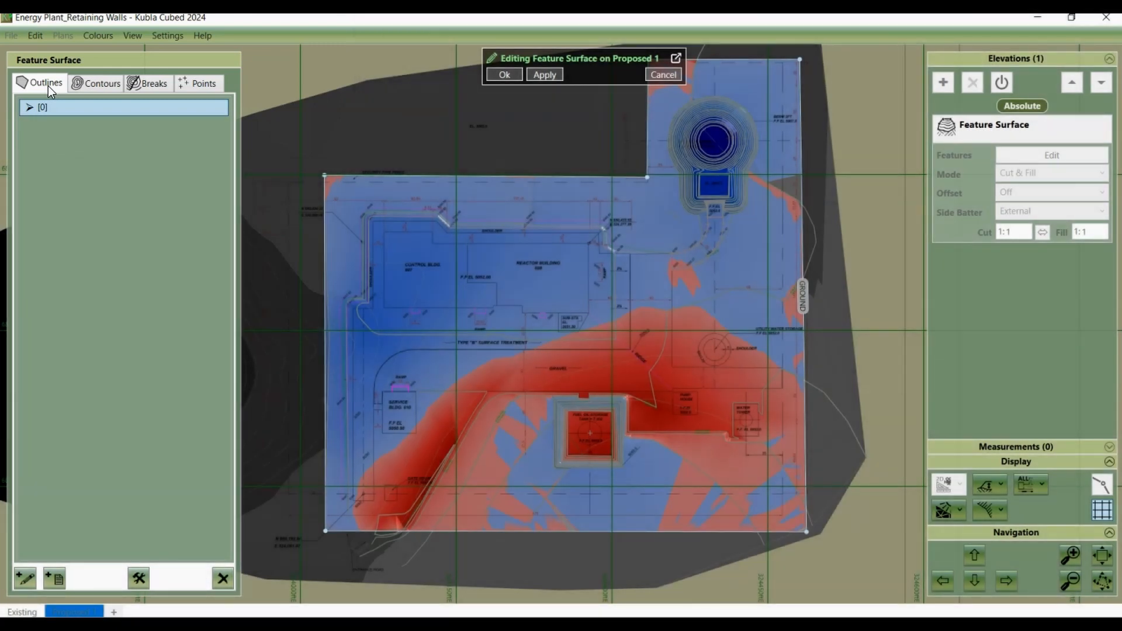
{"action": "mouse_move", "coordinate": [181, 160]}
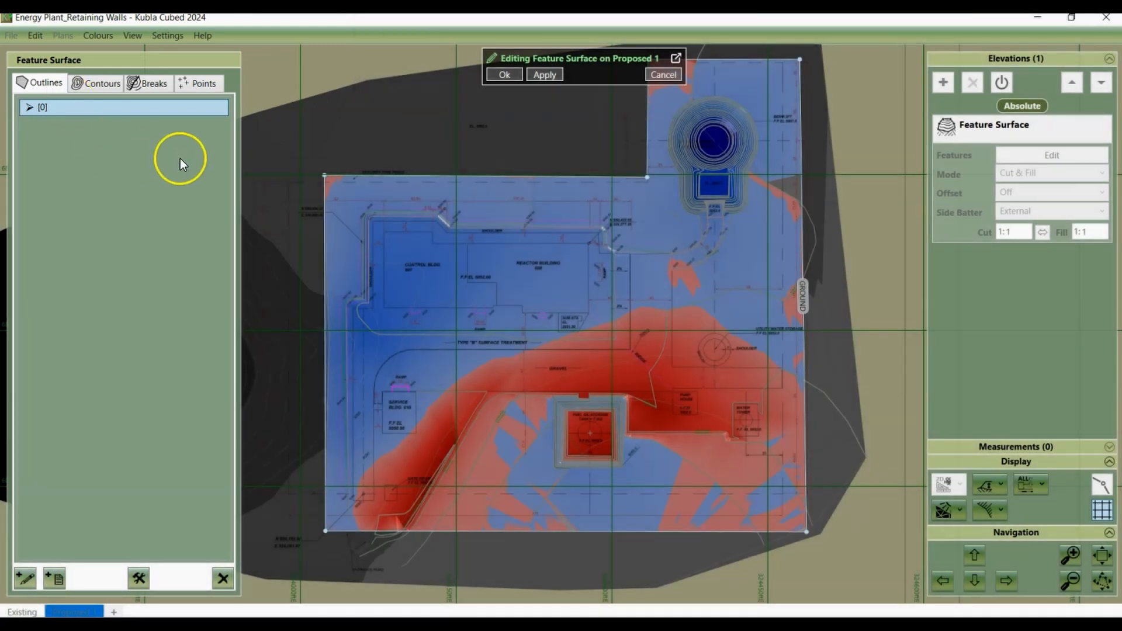
{"action": "mouse_move", "coordinate": [351, 179]}
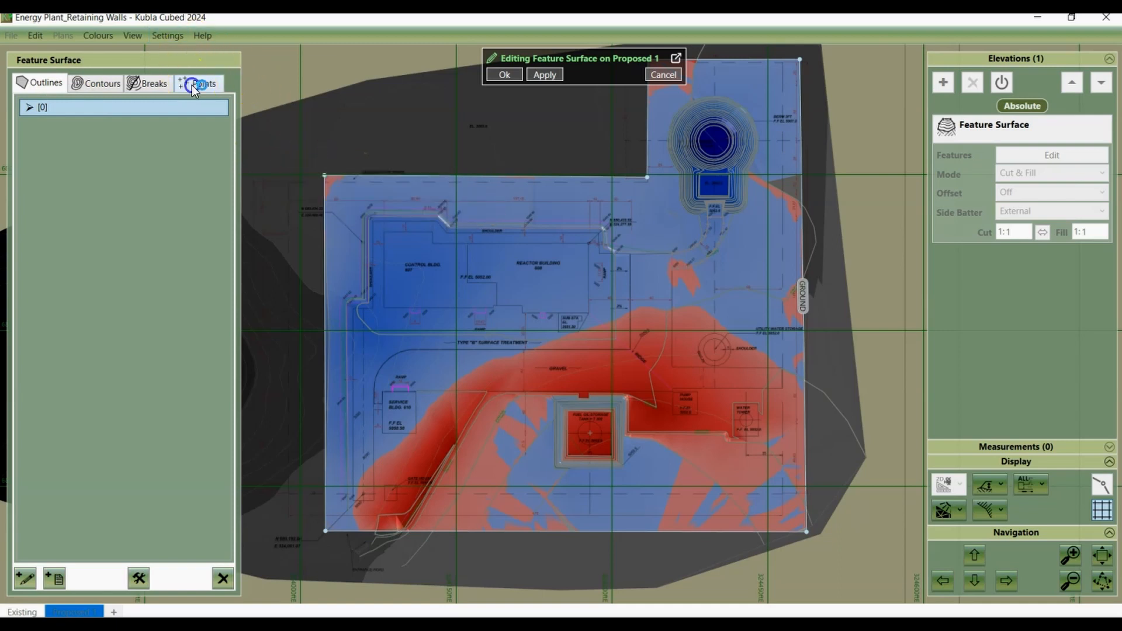
{"action": "left_click", "coordinate": [101, 83]}
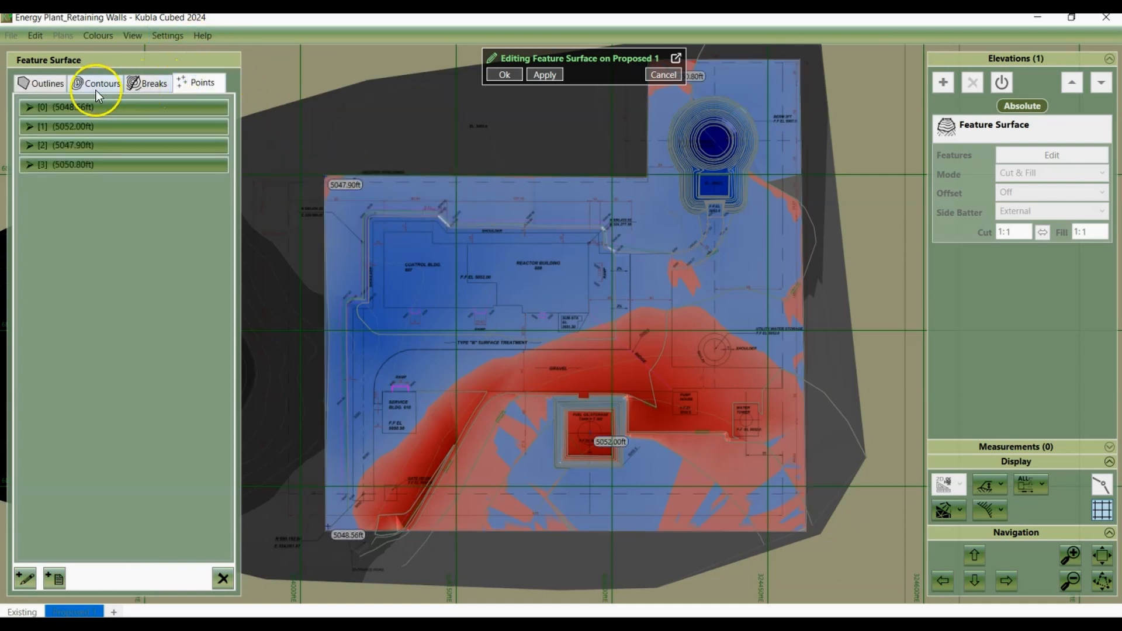
{"action": "left_click", "coordinate": [151, 82]}
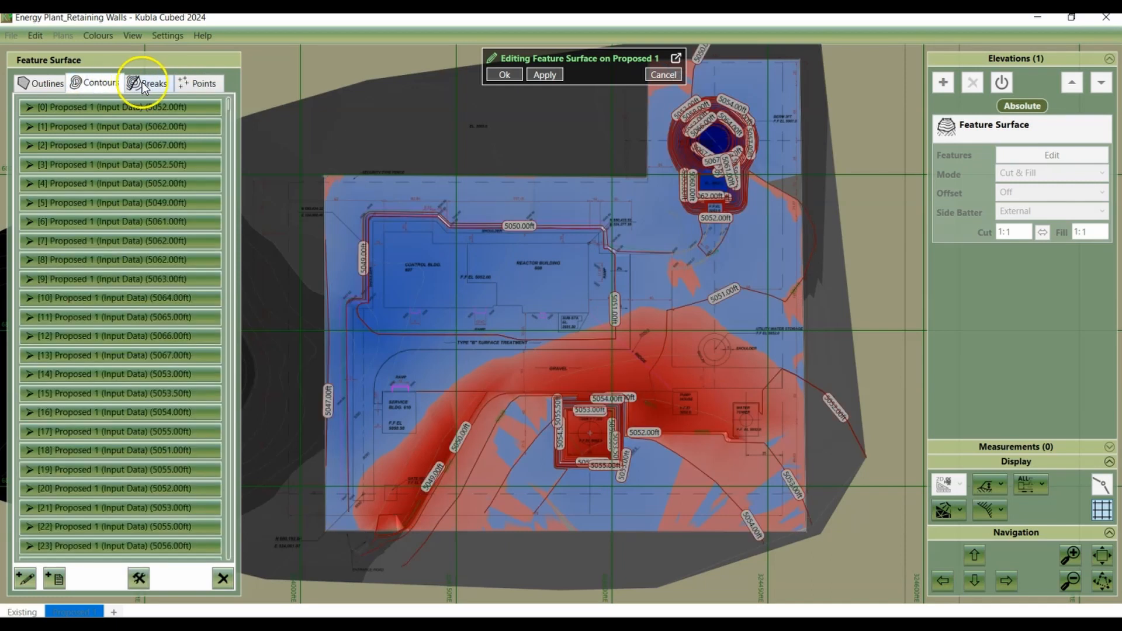
{"action": "left_click", "coordinate": [148, 83]}
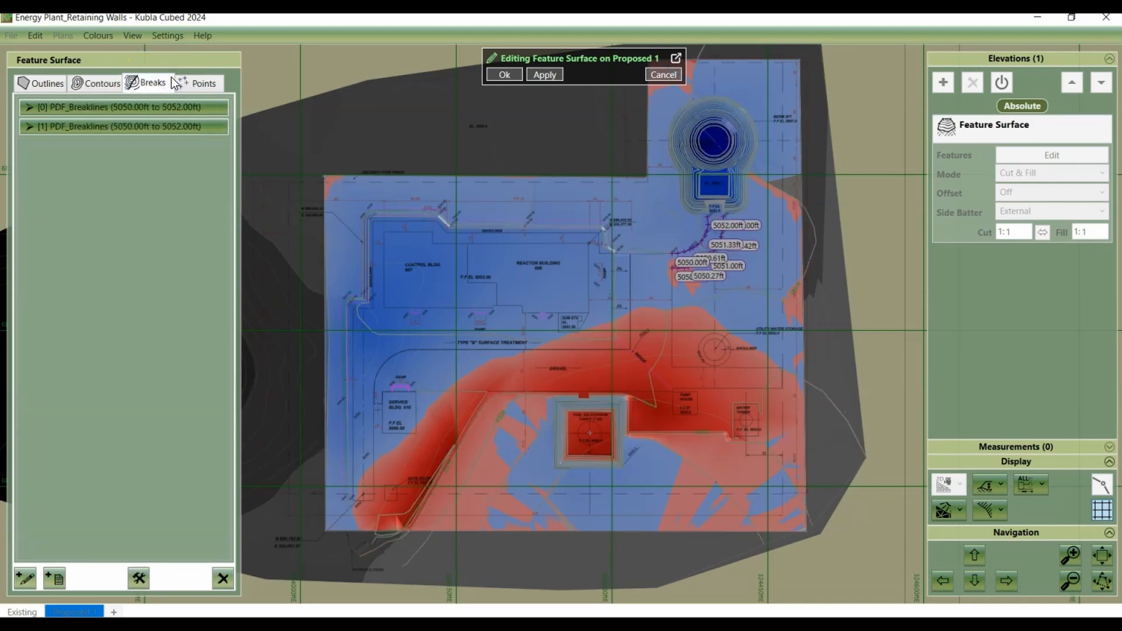
{"action": "mouse_move", "coordinate": [718, 246]}
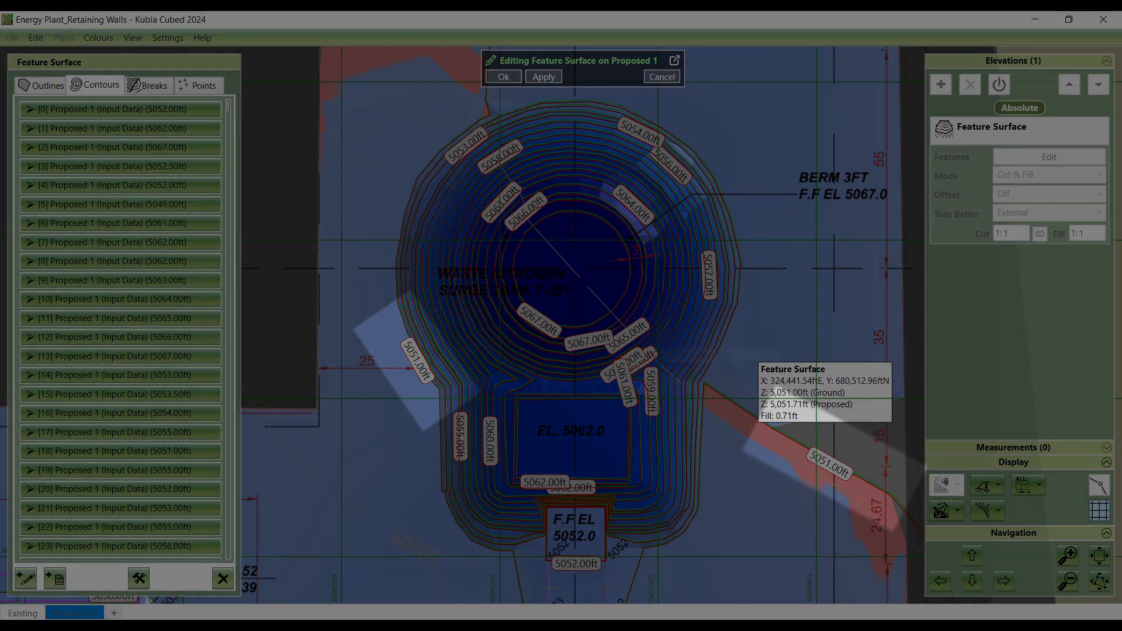
{"action": "left_click", "coordinate": [152, 84]}
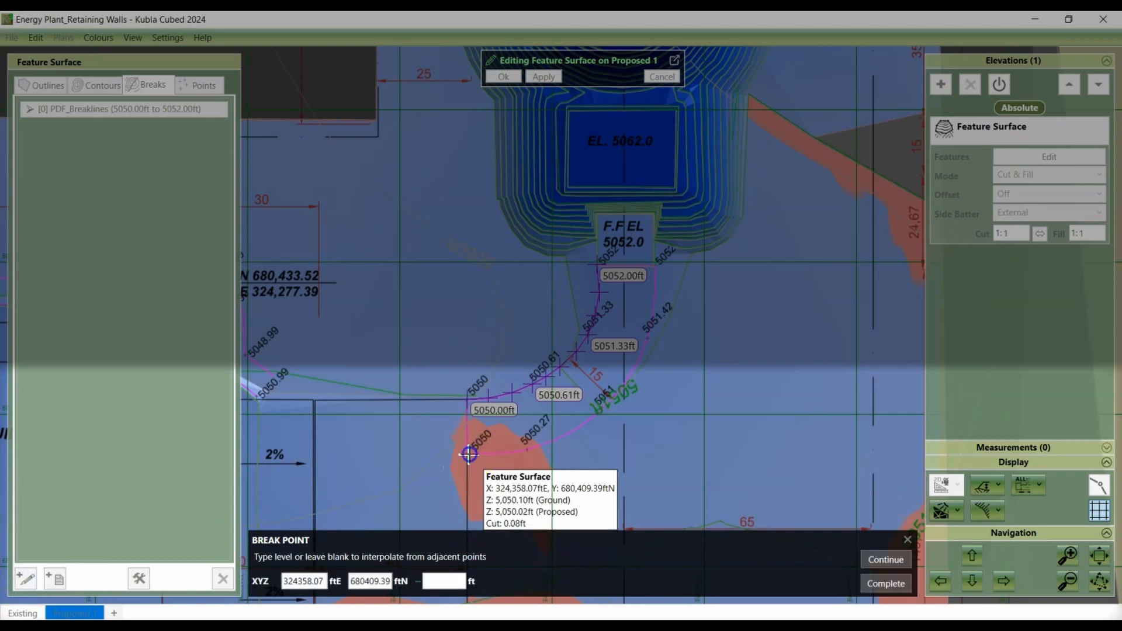
Place break points along the slope below the outlet, accepting interpolated levels.
{"action": "left_click", "coordinate": [469, 455]}
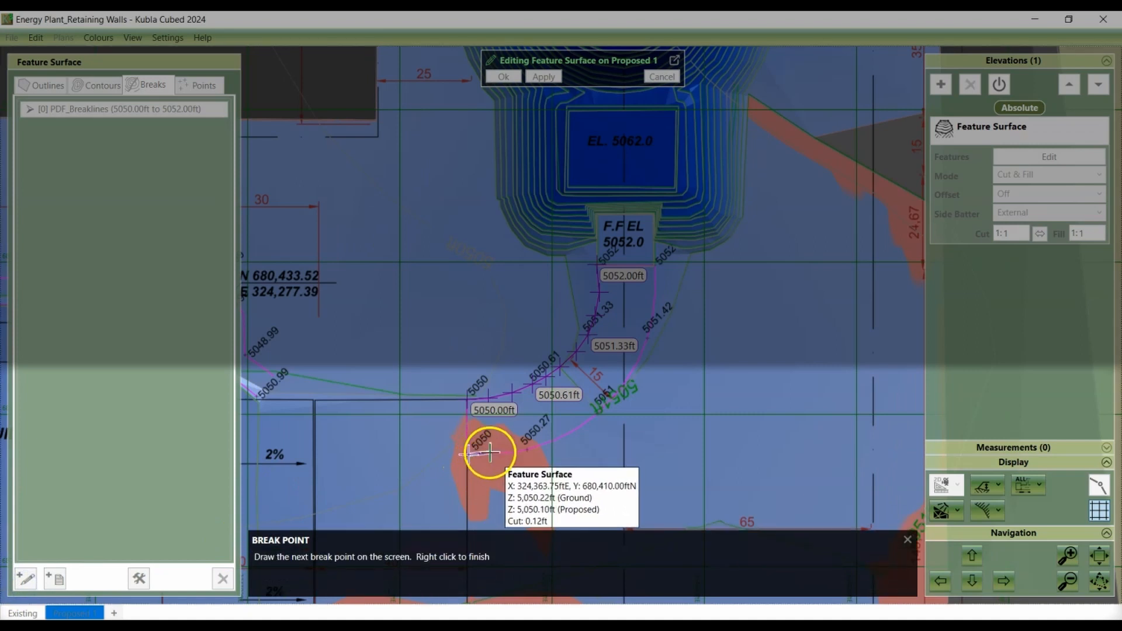
{"action": "left_click", "coordinate": [508, 453]}
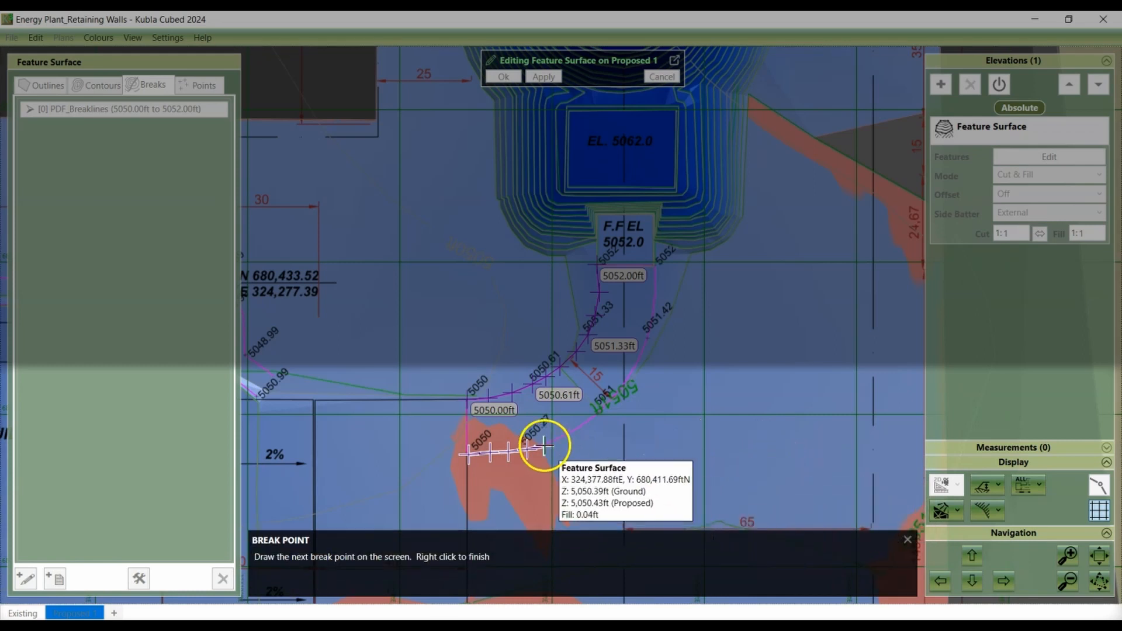
{"action": "left_click", "coordinate": [564, 438]}
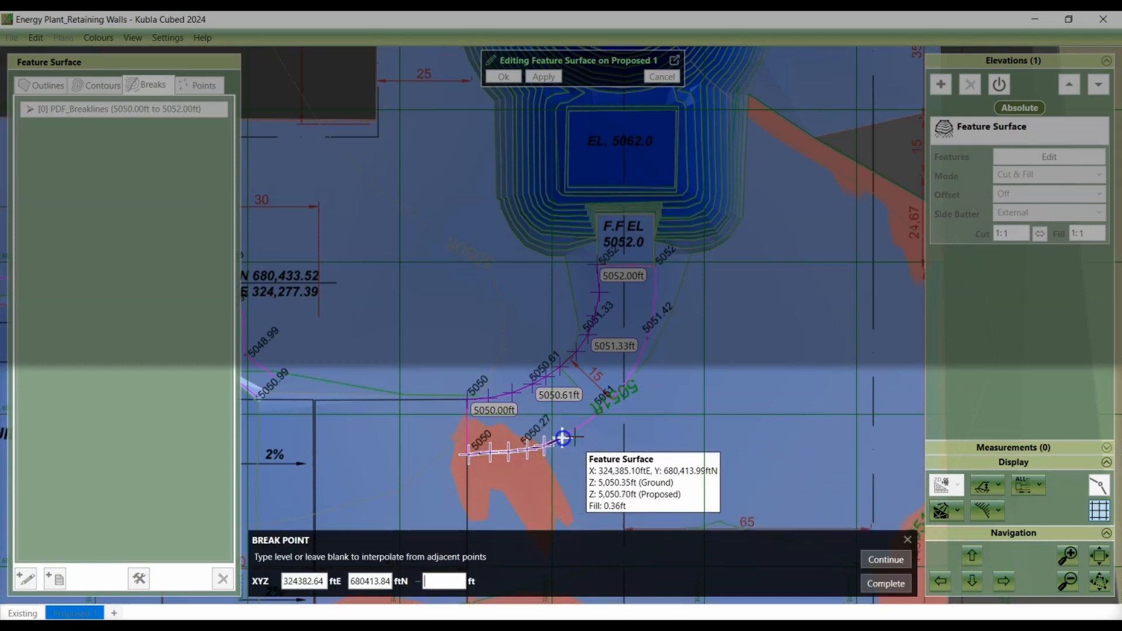
{"action": "mouse_move", "coordinate": [604, 411]}
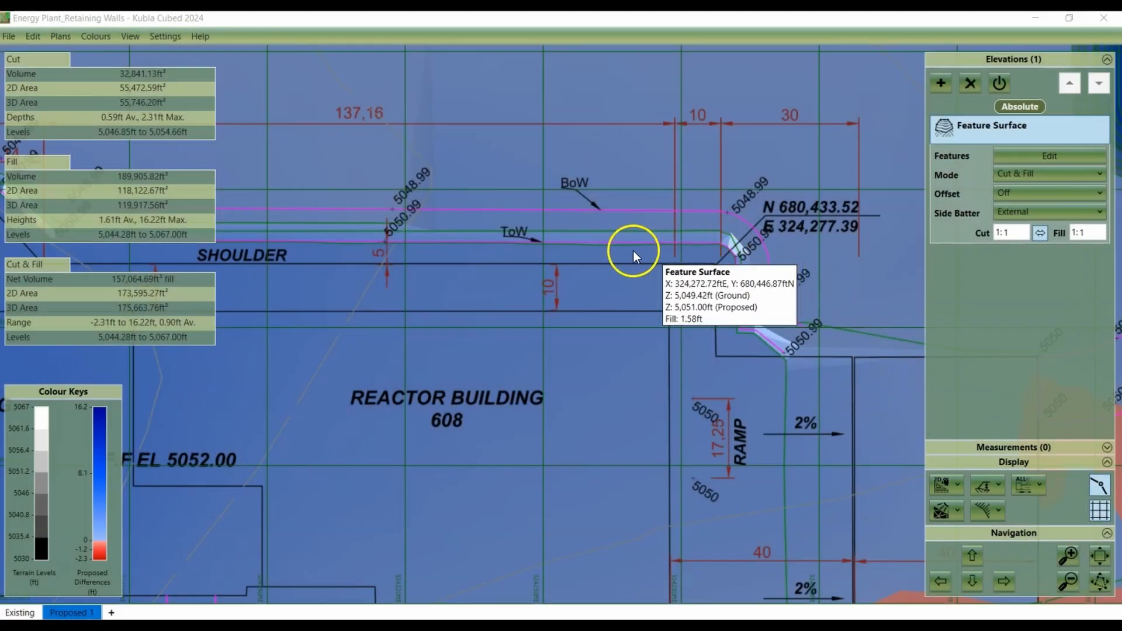
{"action": "mouse_move", "coordinate": [428, 252]}
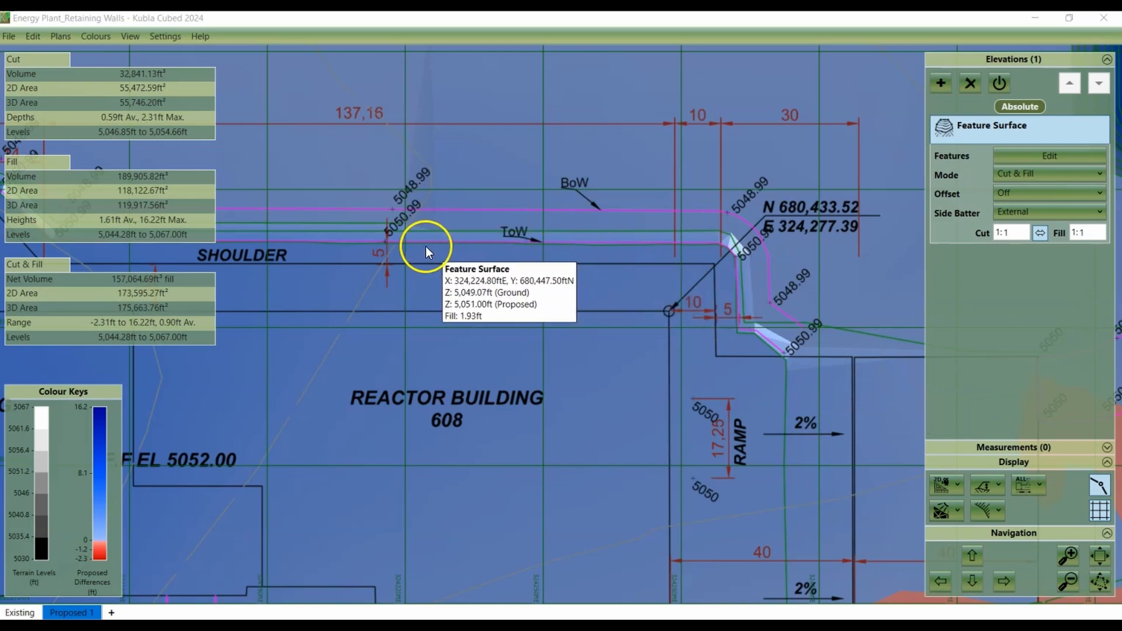
{"action": "mouse_move", "coordinate": [584, 249]}
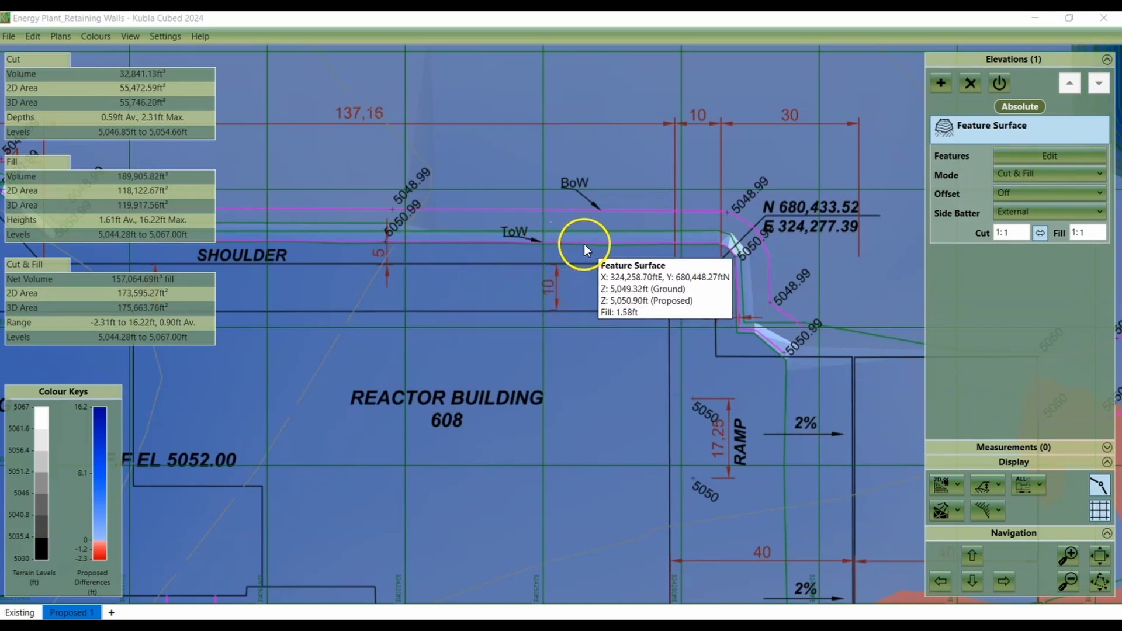
{"action": "mouse_move", "coordinate": [597, 217]}
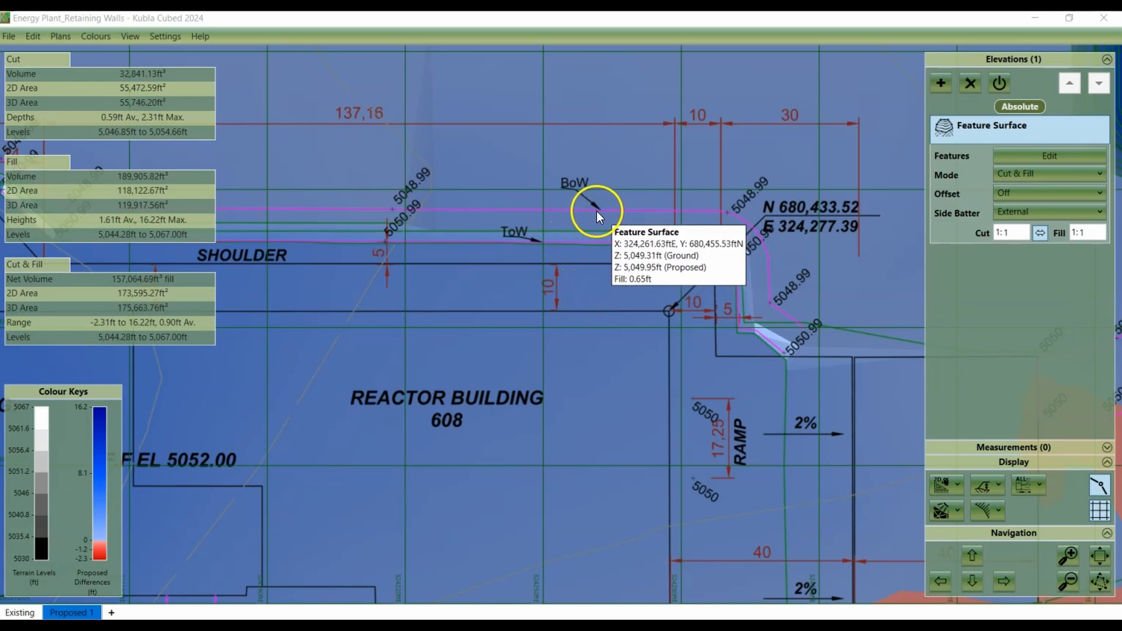
{"action": "mouse_move", "coordinate": [540, 215]}
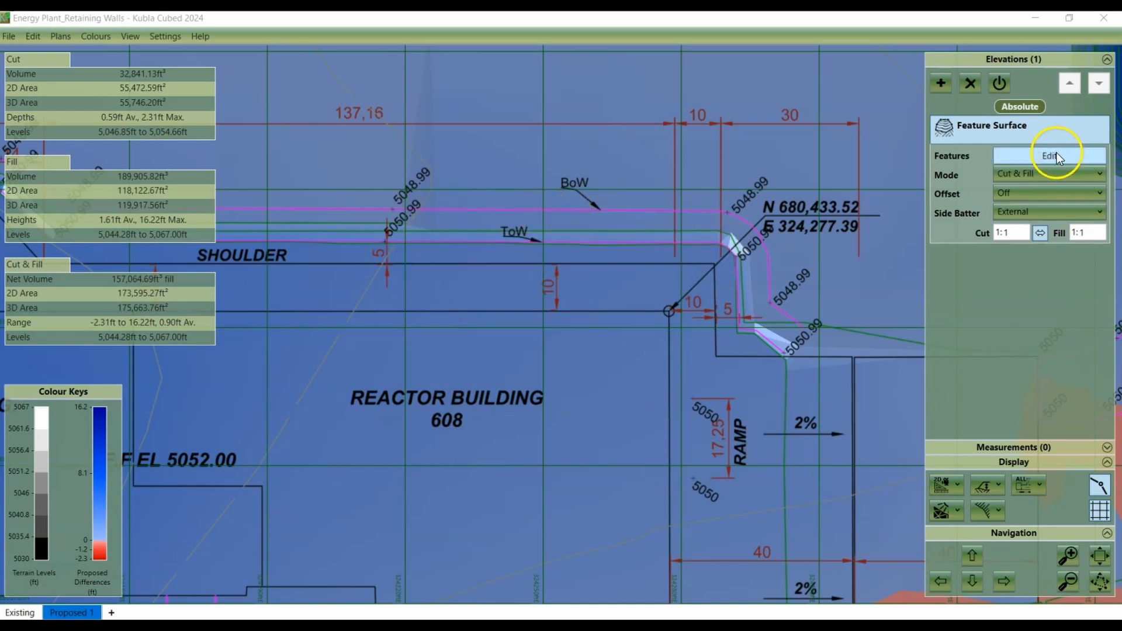
Reopen the feature surface and start a new breakline on the Breaks list.
{"action": "left_click", "coordinate": [1049, 155]}
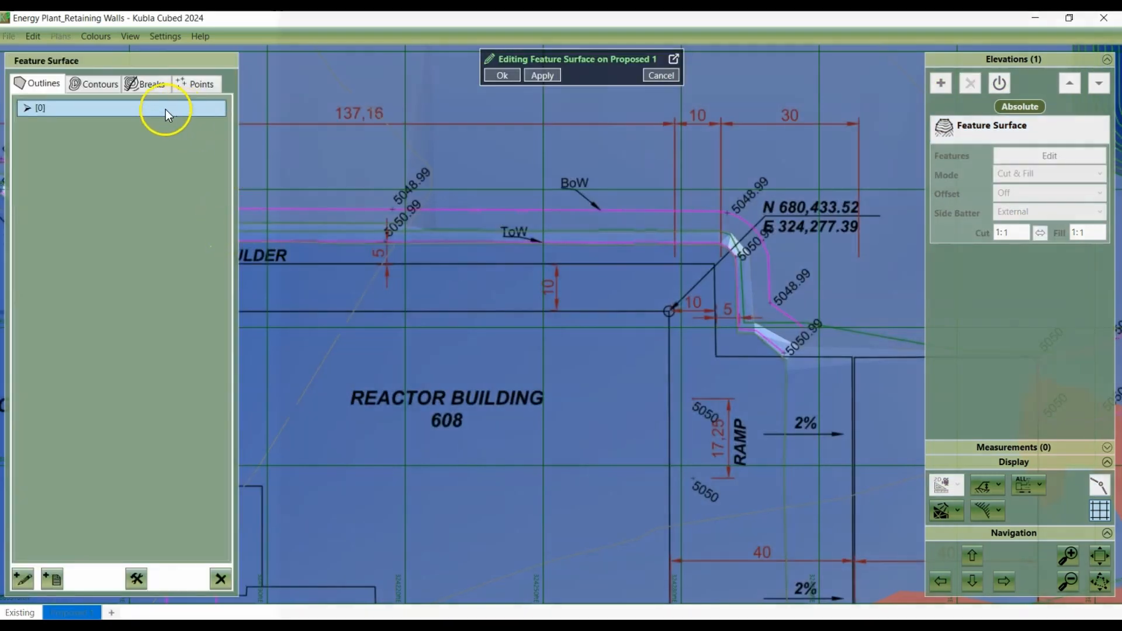
{"action": "left_click", "coordinate": [51, 579]}
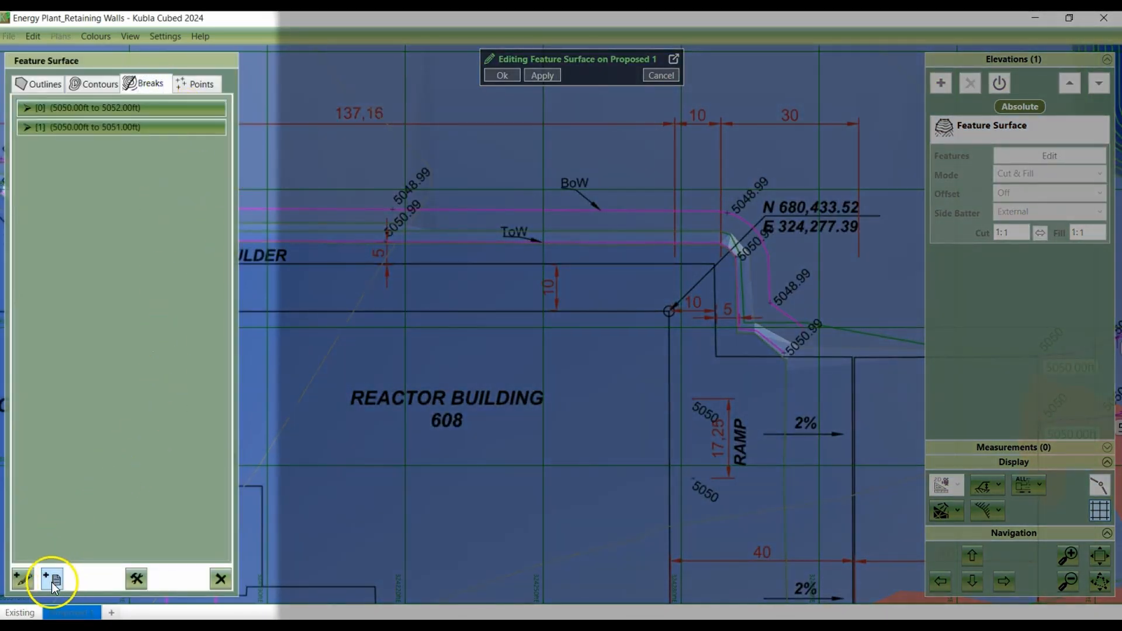
{"action": "left_click", "coordinate": [52, 579]}
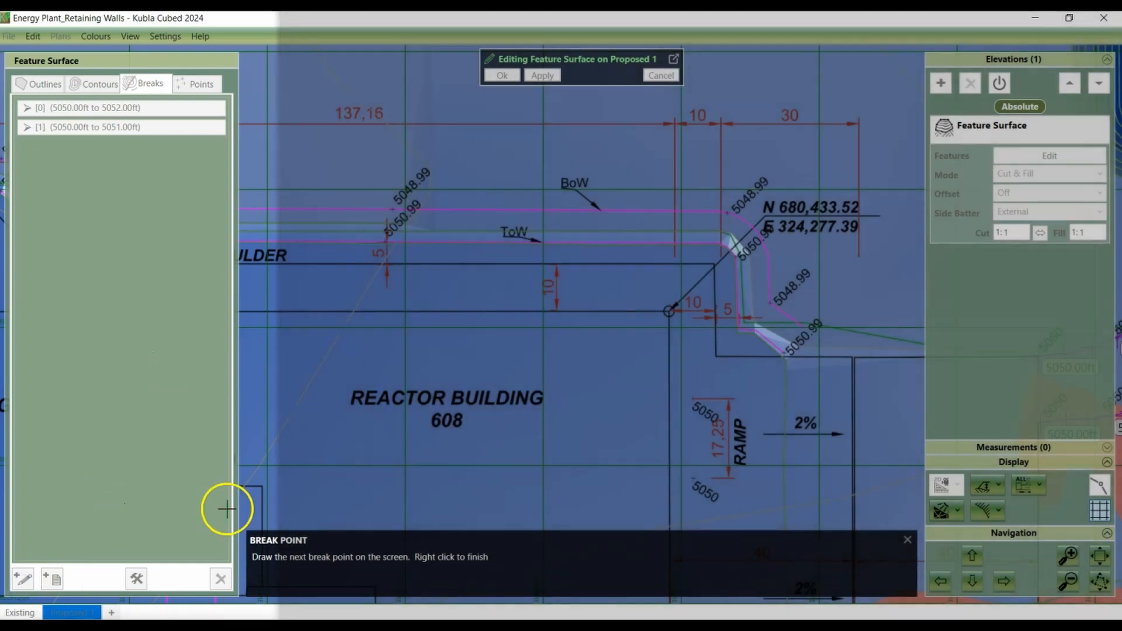
Place a break point at the ramp corner with a level of 5050.9 ft.
{"action": "left_click", "coordinate": [785, 355]}
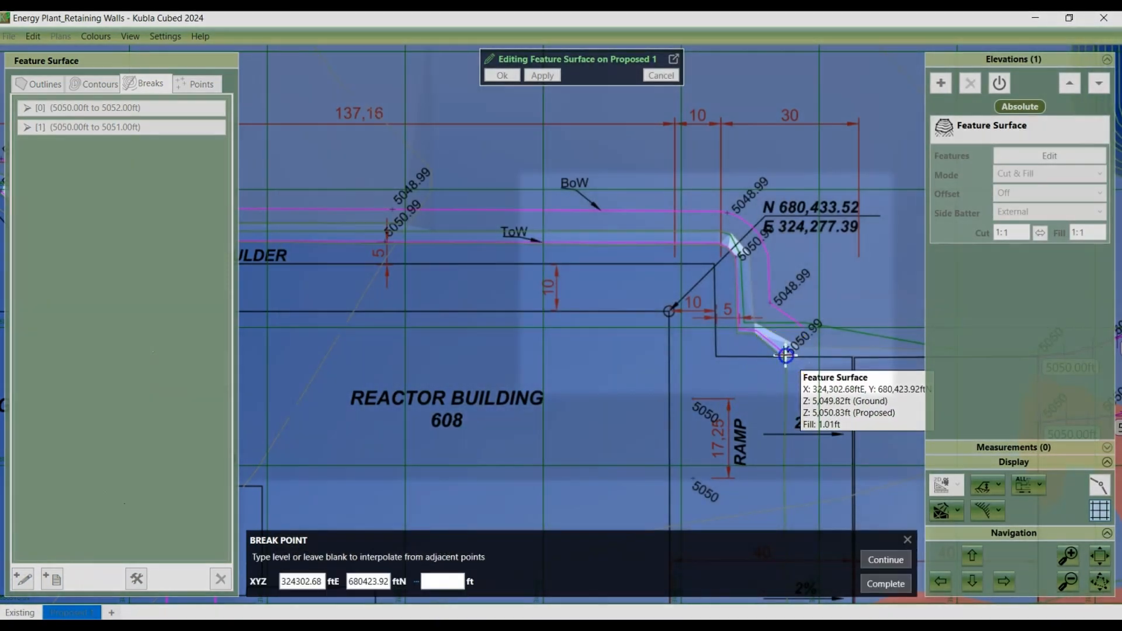
{"action": "type", "text": "50"}
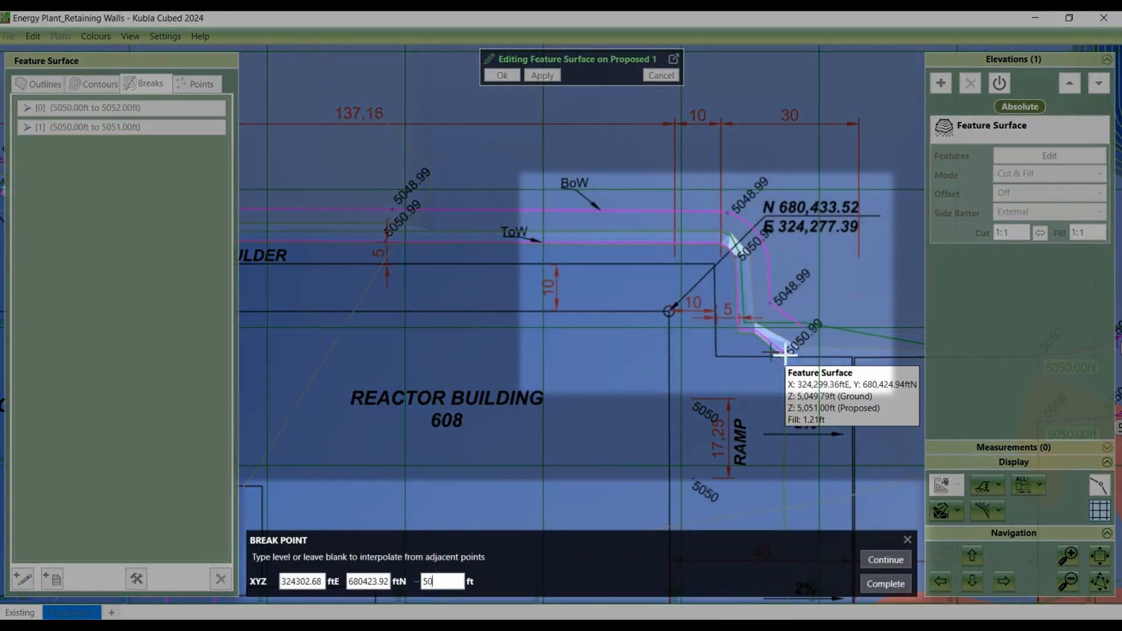
{"action": "type", "text": "5050.9"}
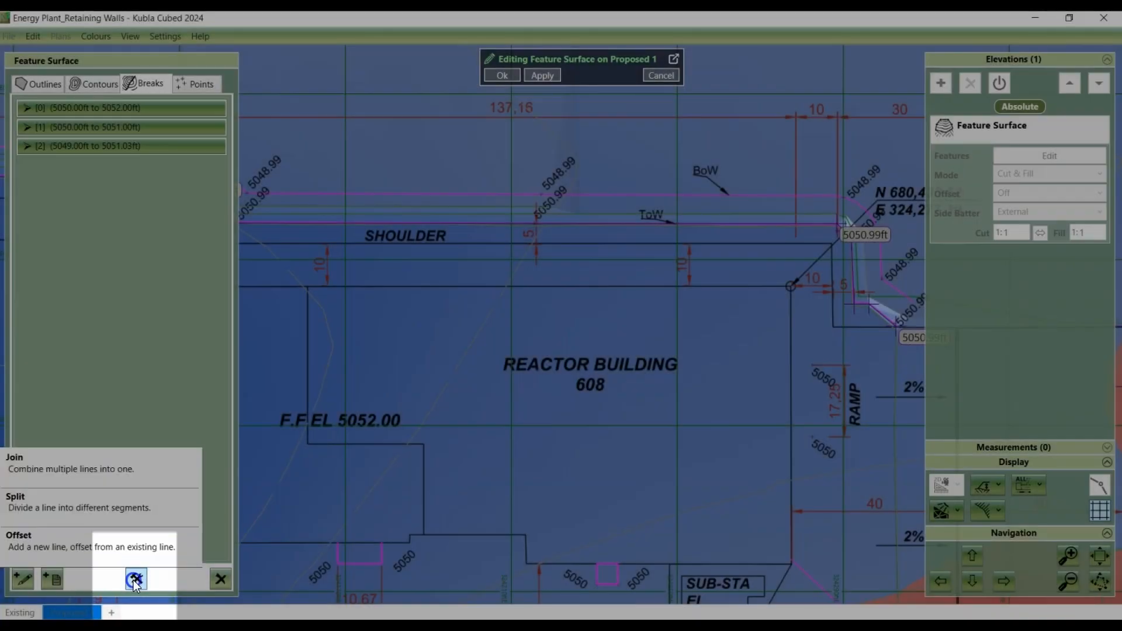
{"action": "mouse_move", "coordinate": [139, 550]}
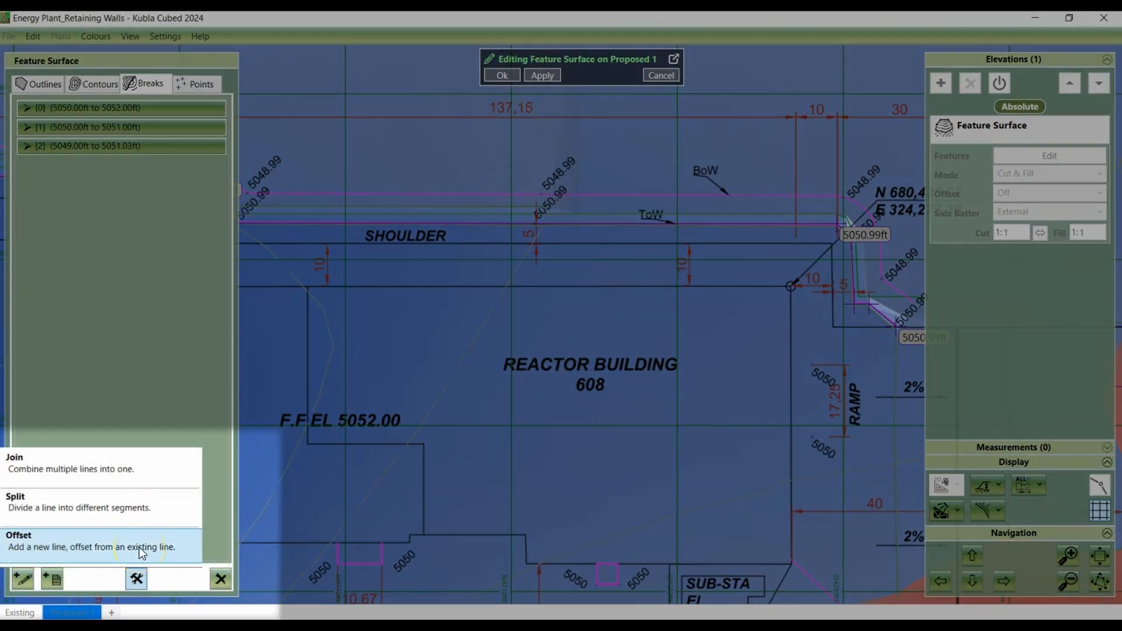
Offset the 5049–5051 ft breakline to its outer side.
{"action": "left_click", "coordinate": [19, 535]}
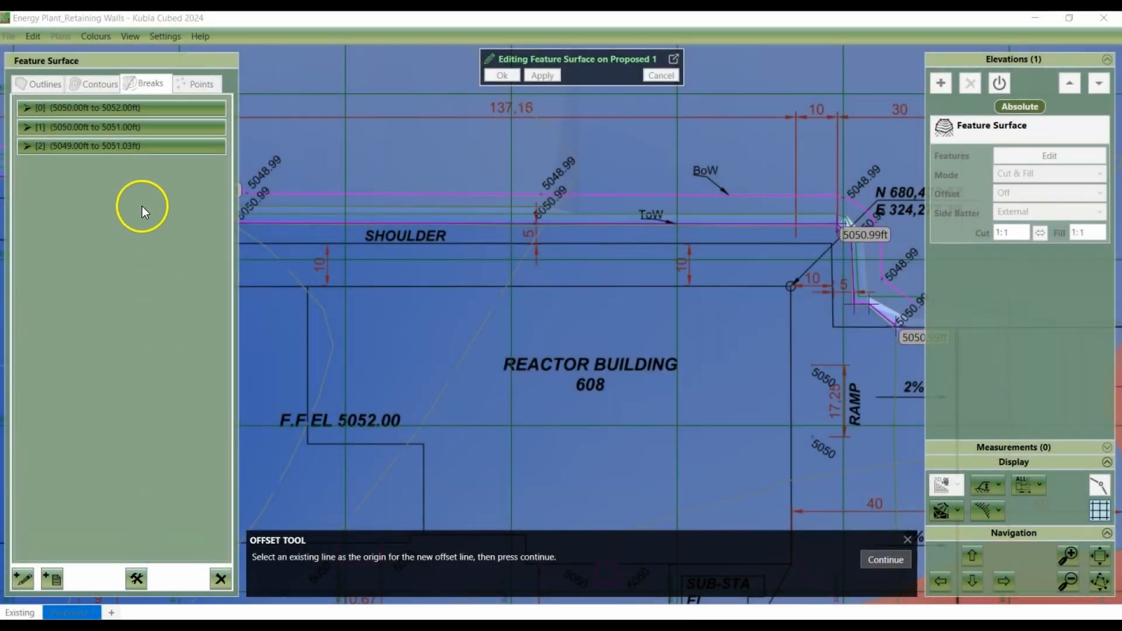
{"action": "left_click", "coordinate": [94, 146]}
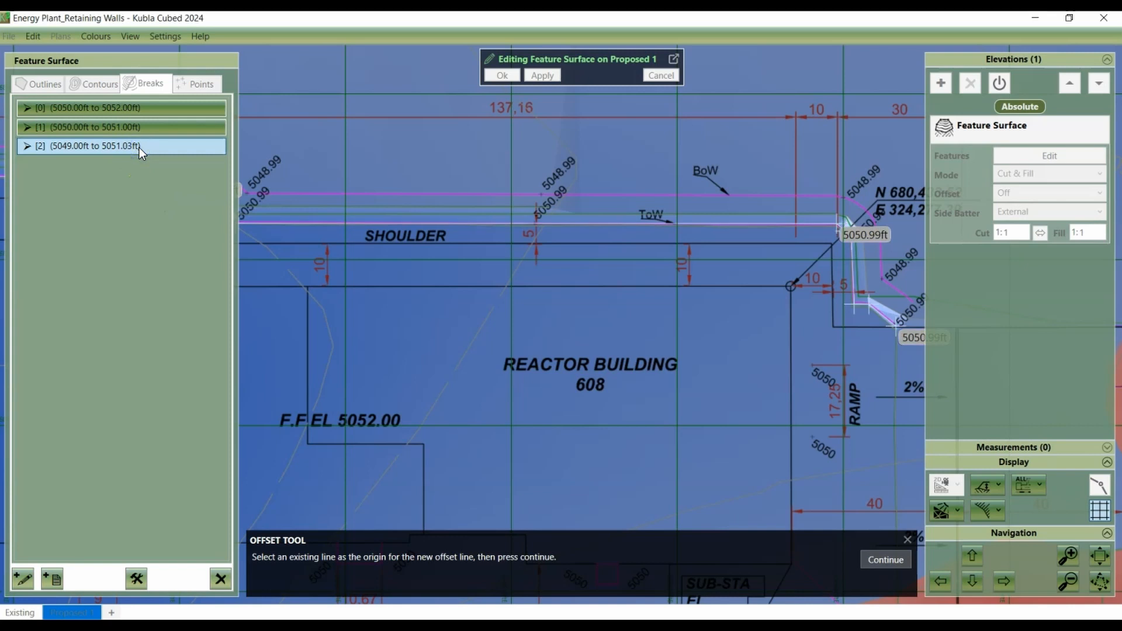
{"action": "mouse_move", "coordinate": [798, 506]}
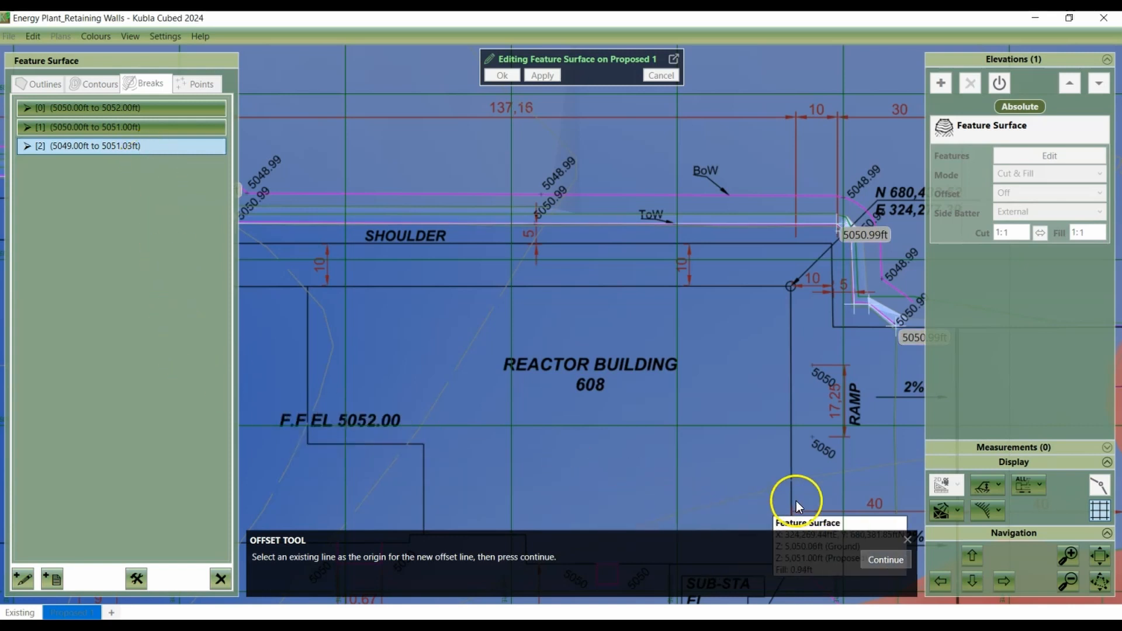
{"action": "left_click", "coordinate": [796, 501]}
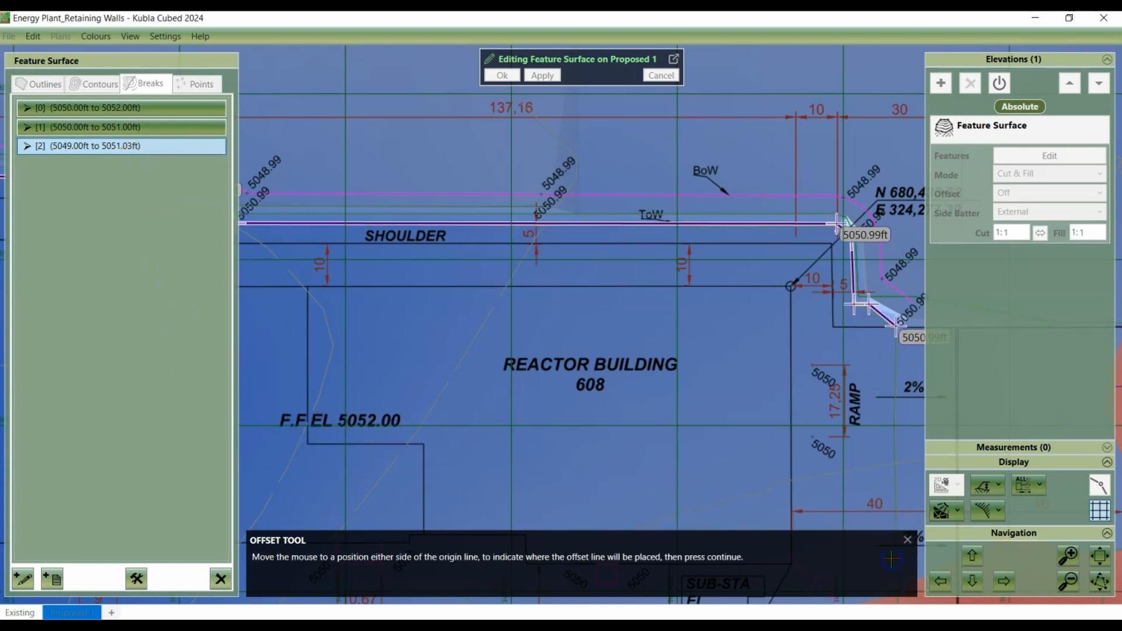
{"action": "left_click", "coordinate": [627, 147]}
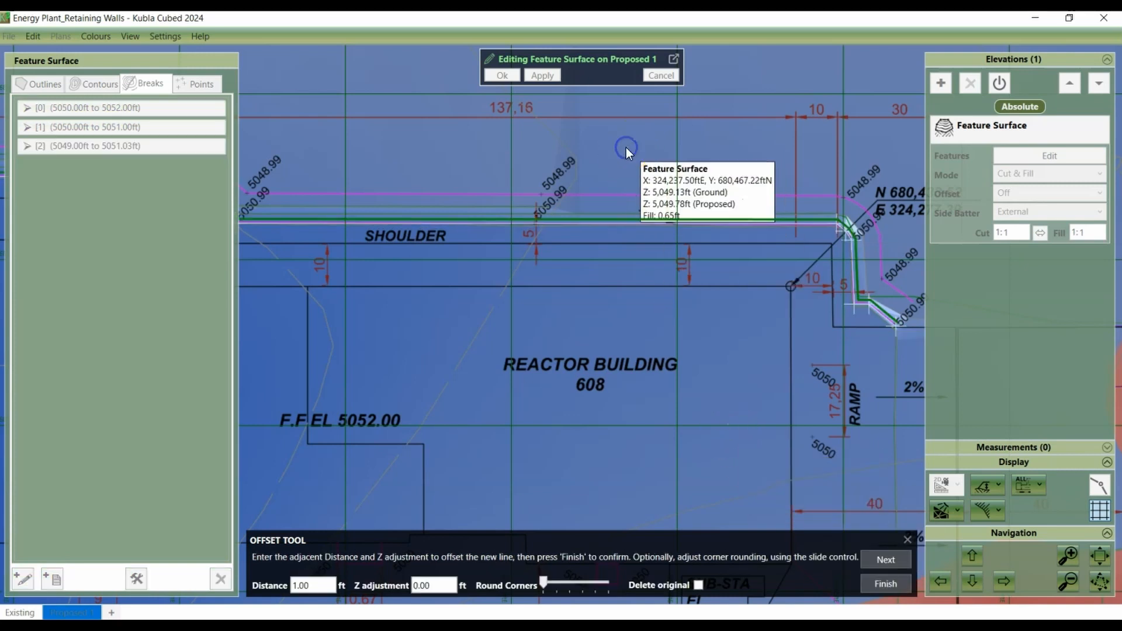
Set offset distance 7 ft and Z adjustment -2, creating the new breakline.
{"action": "left_click", "coordinate": [313, 584]}
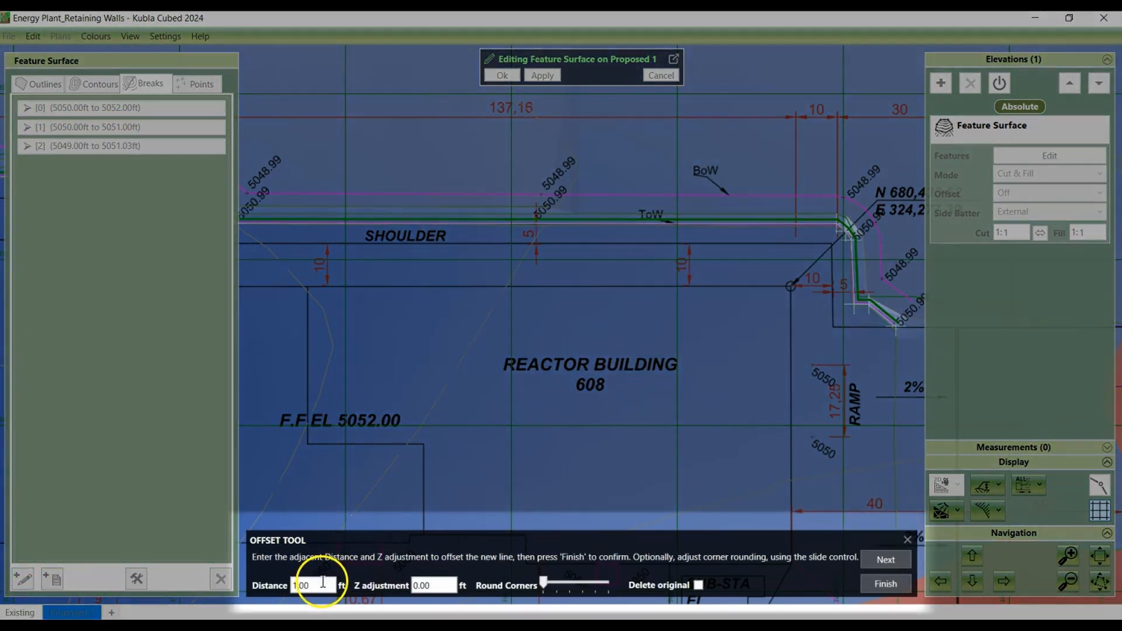
{"action": "triple_click", "coordinate": [301, 585]}
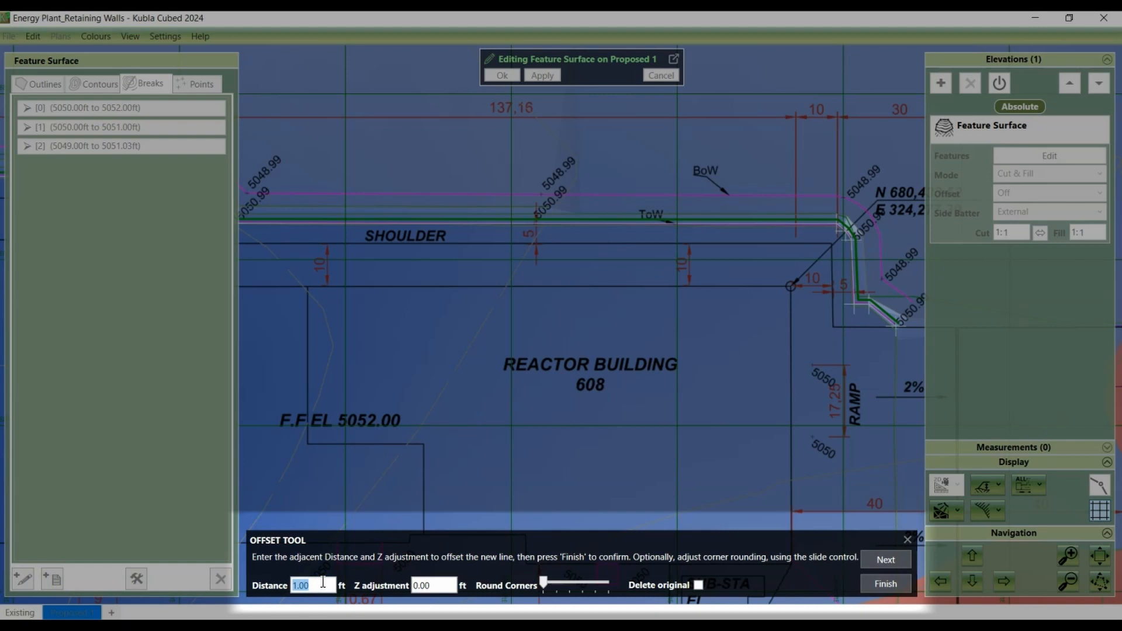
{"action": "type", "text": "7"}
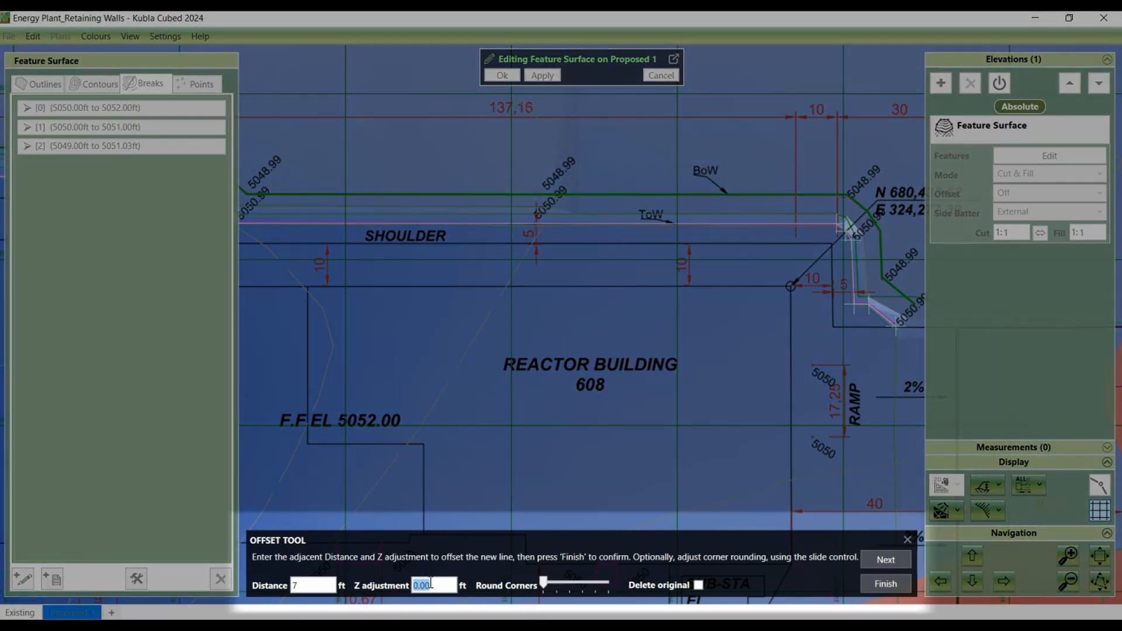
{"action": "type", "text": "-2"}
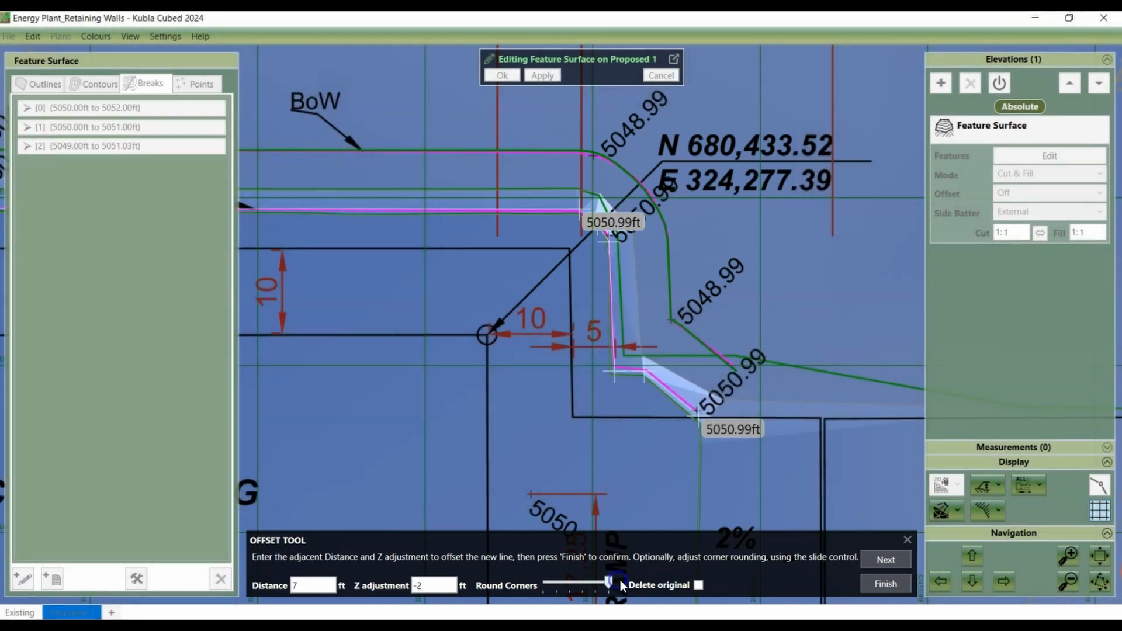
{"action": "mouse_move", "coordinate": [750, 585]}
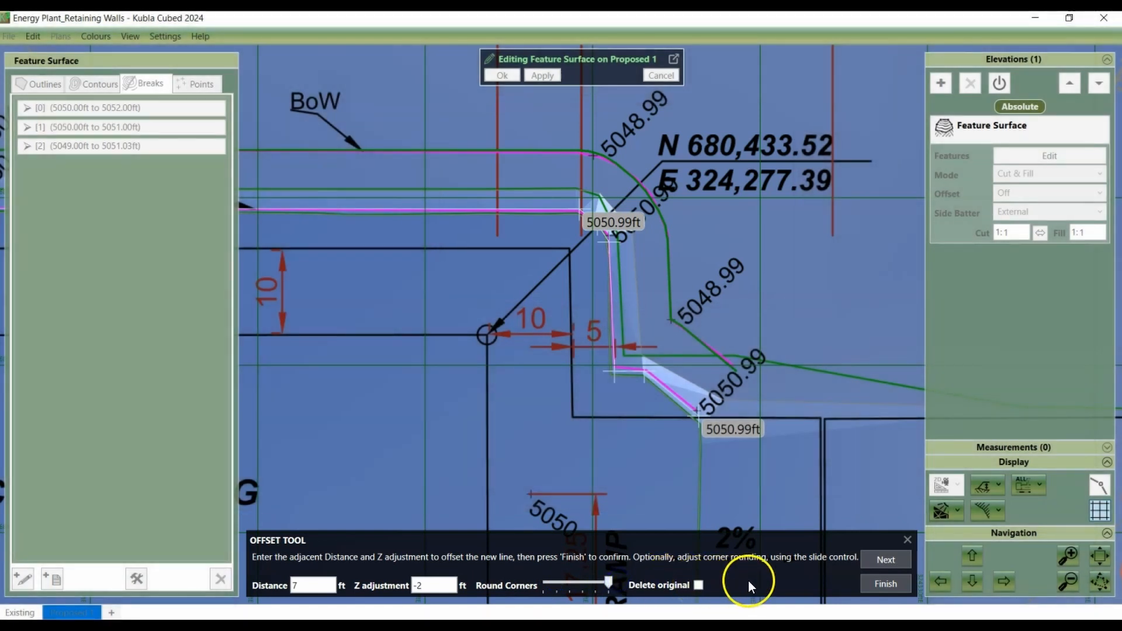
{"action": "left_click", "coordinate": [884, 583]}
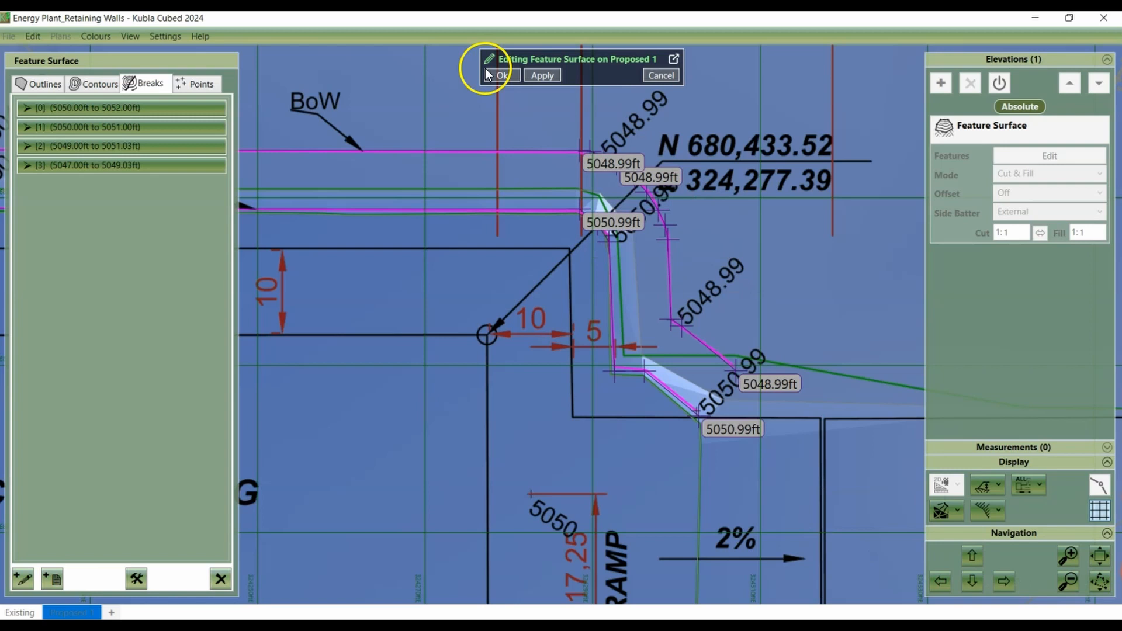
Confirm the feature surface edits and load extracted break lines via a sample line filter.
{"action": "left_click", "coordinate": [499, 75]}
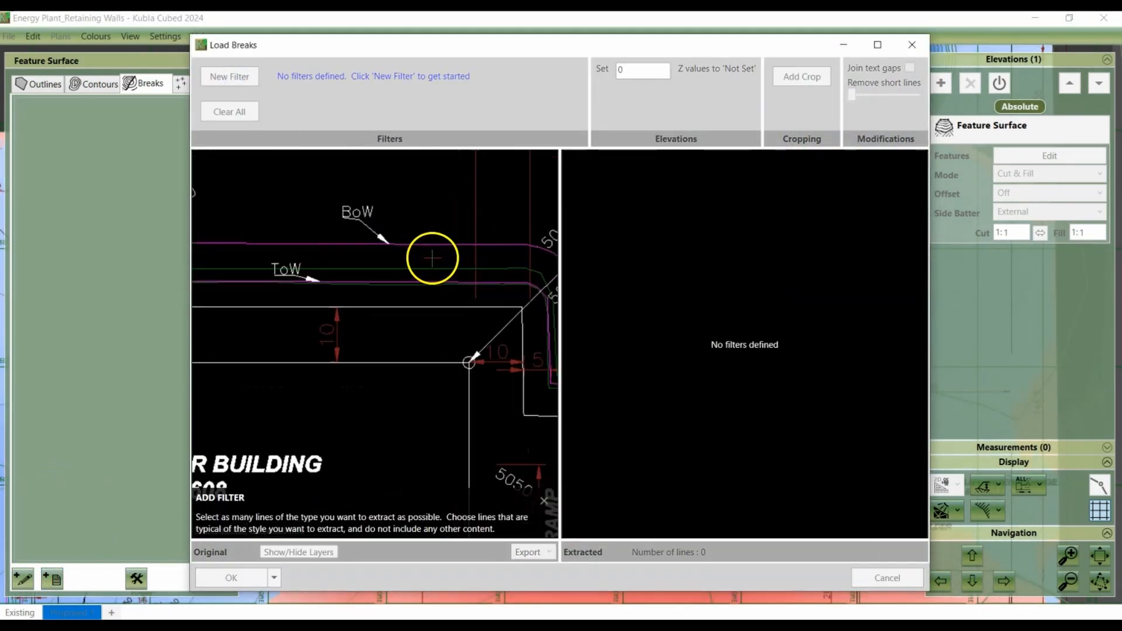
{"action": "left_click", "coordinate": [229, 77]}
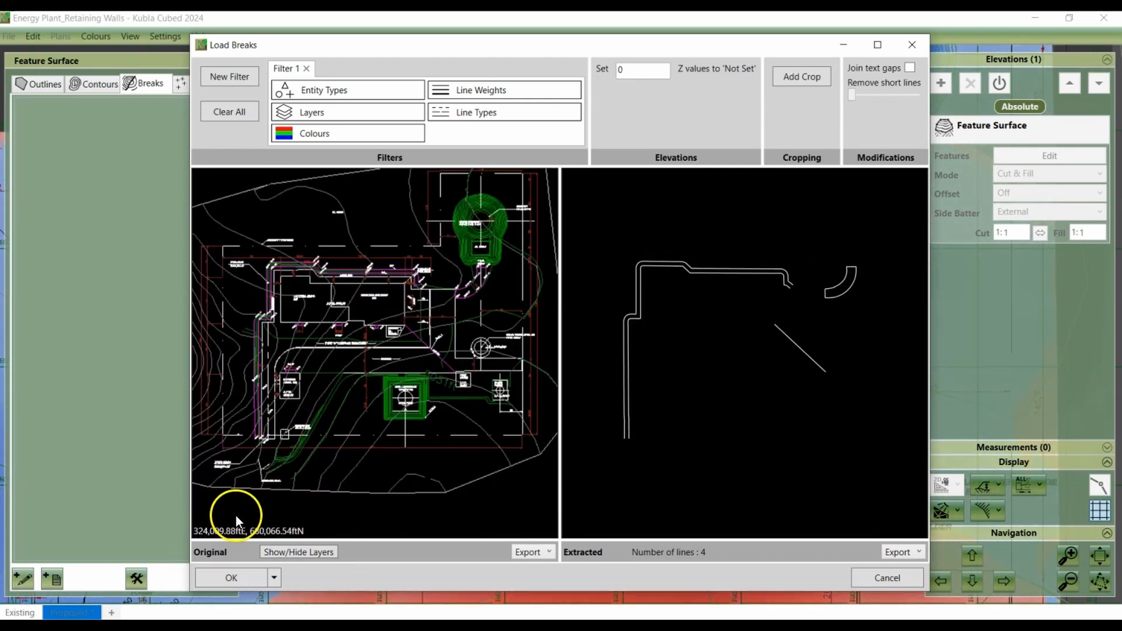
{"action": "left_click", "coordinate": [230, 577]}
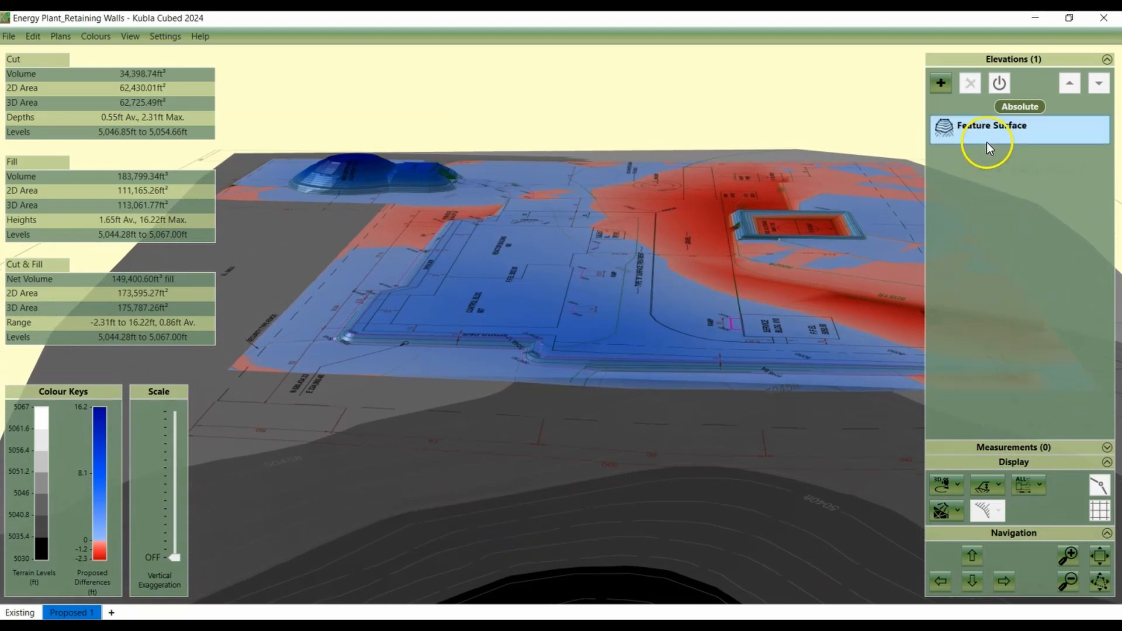
Select the Feature Surface elevation in the elevations list.
{"action": "left_click", "coordinate": [991, 125]}
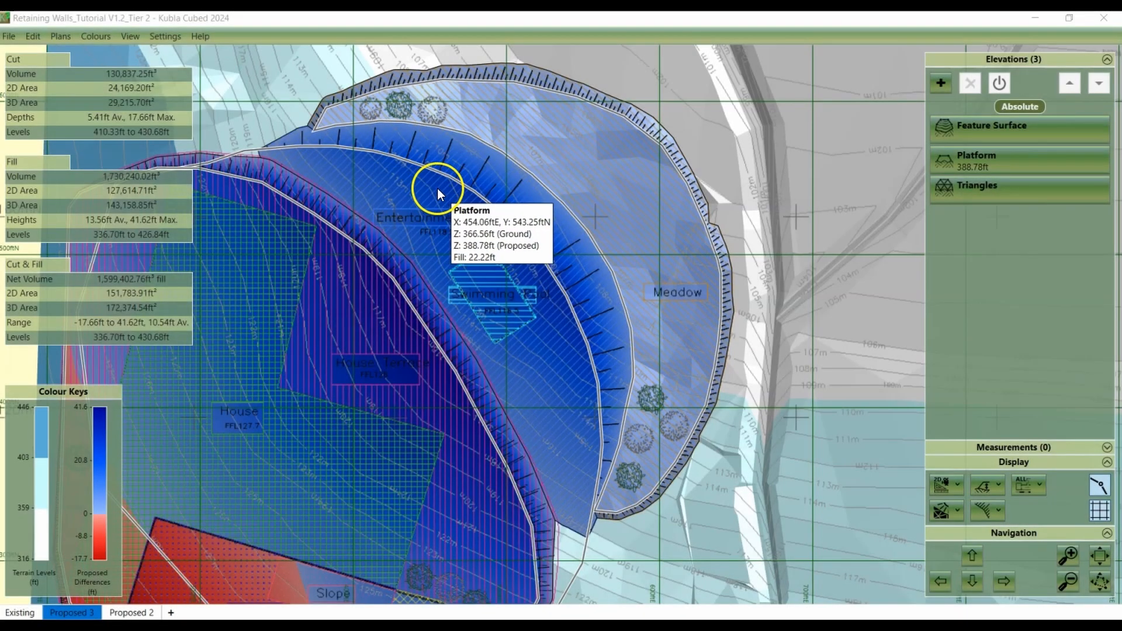
{"action": "mouse_move", "coordinate": [565, 94]}
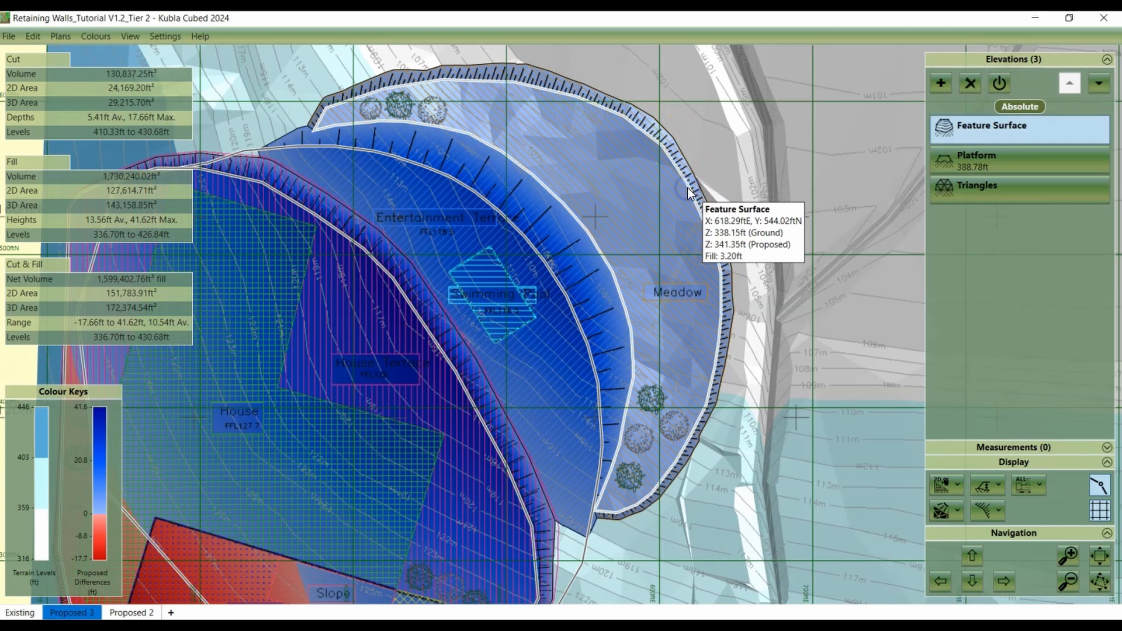
{"action": "mouse_move", "coordinate": [711, 211]}
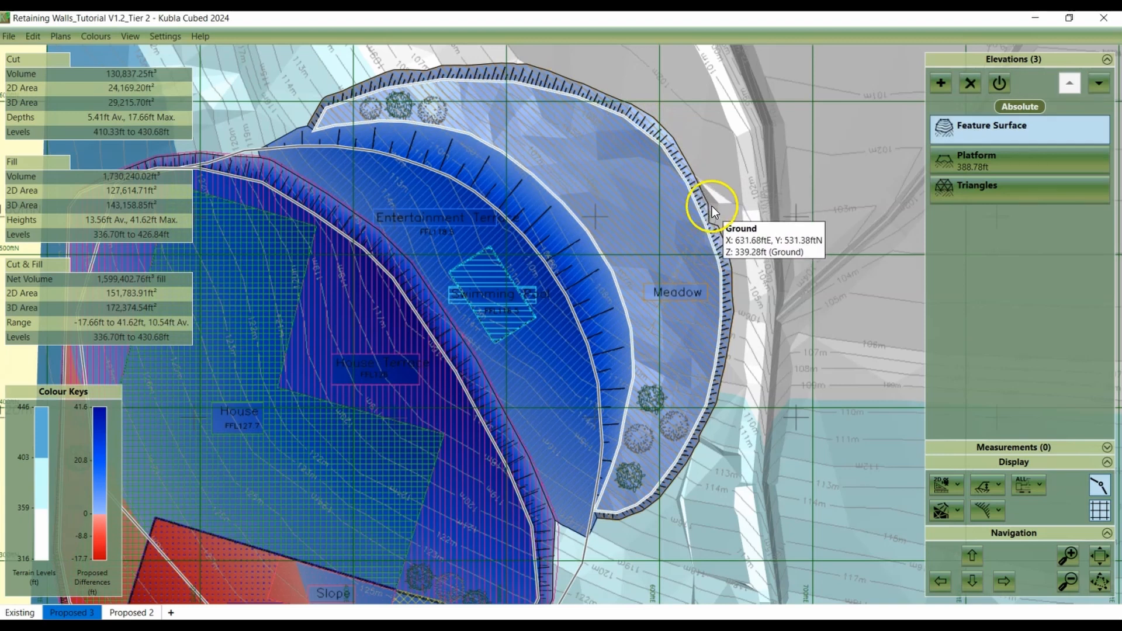
Show site plans only in 2D views and browse the elevation types to add.
{"action": "left_click", "coordinate": [991, 125]}
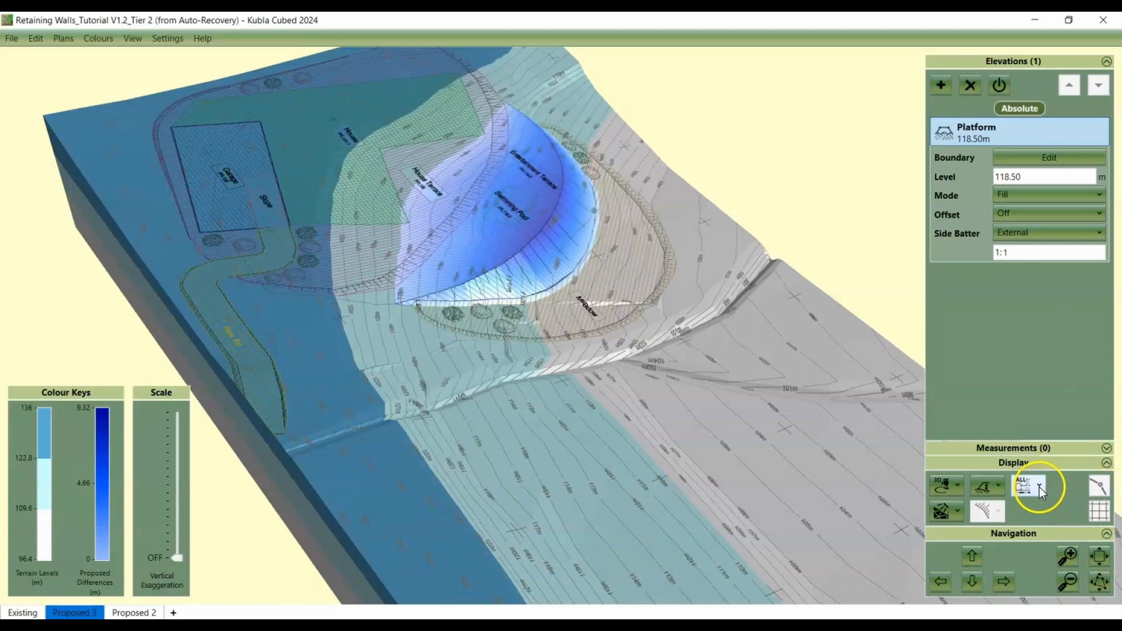
{"action": "left_click", "coordinate": [1035, 485]}
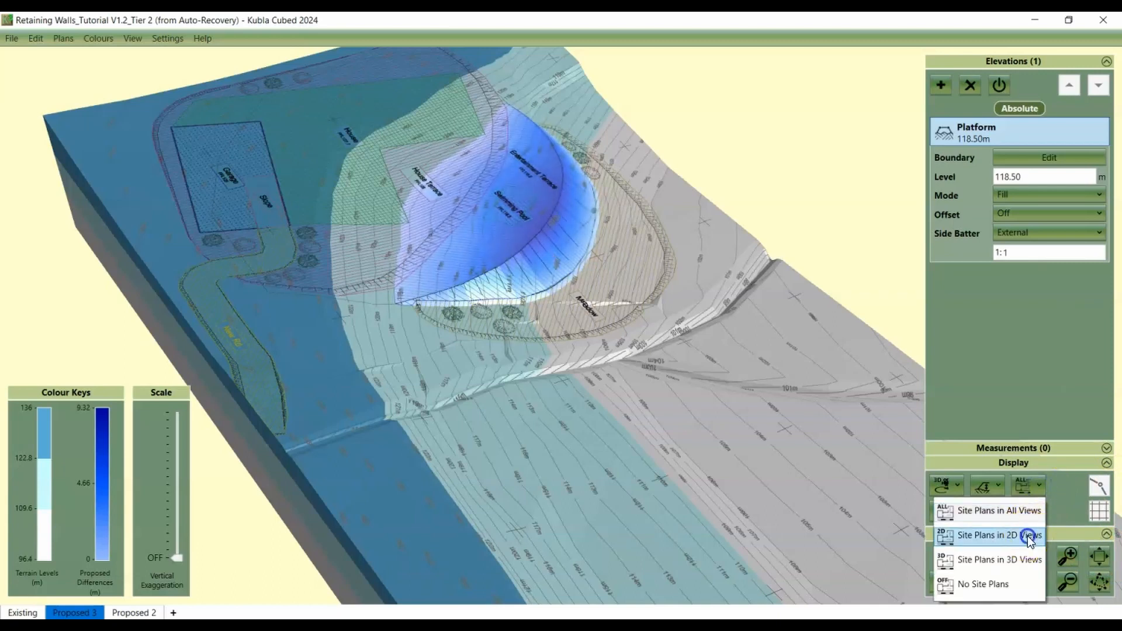
{"action": "left_click", "coordinate": [998, 535]}
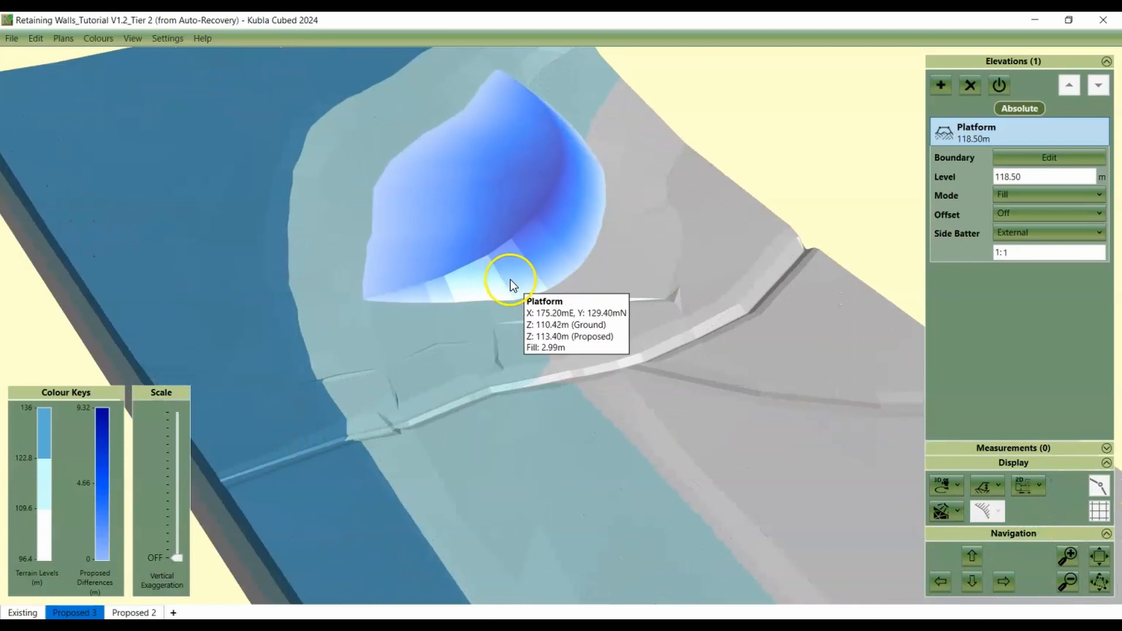
{"action": "mouse_move", "coordinate": [509, 270]}
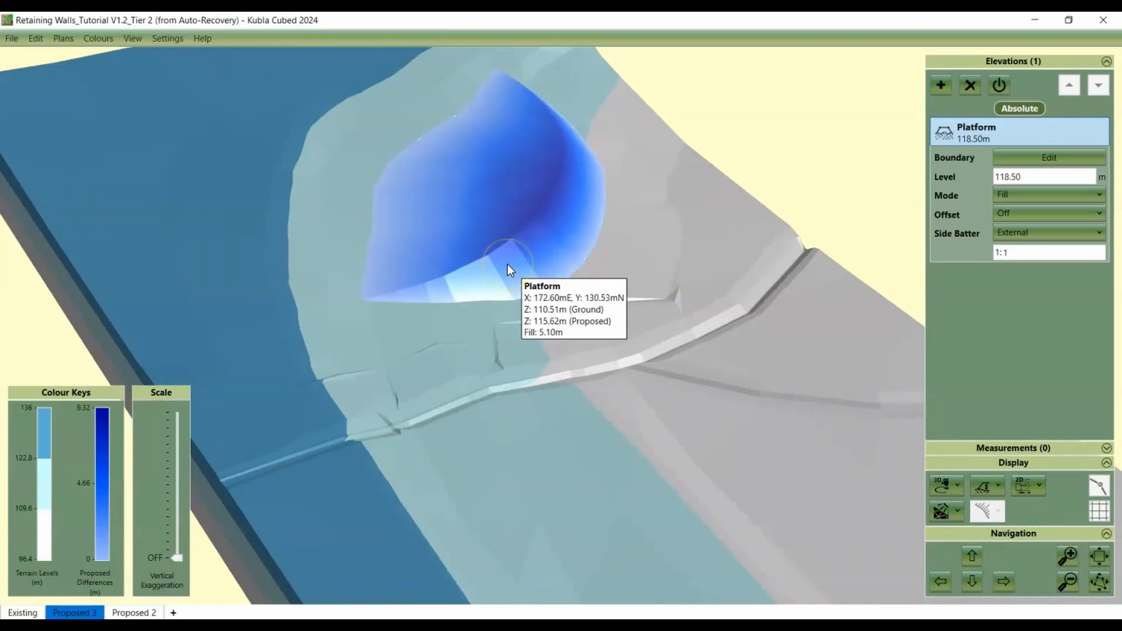
{"action": "left_click", "coordinate": [939, 84]}
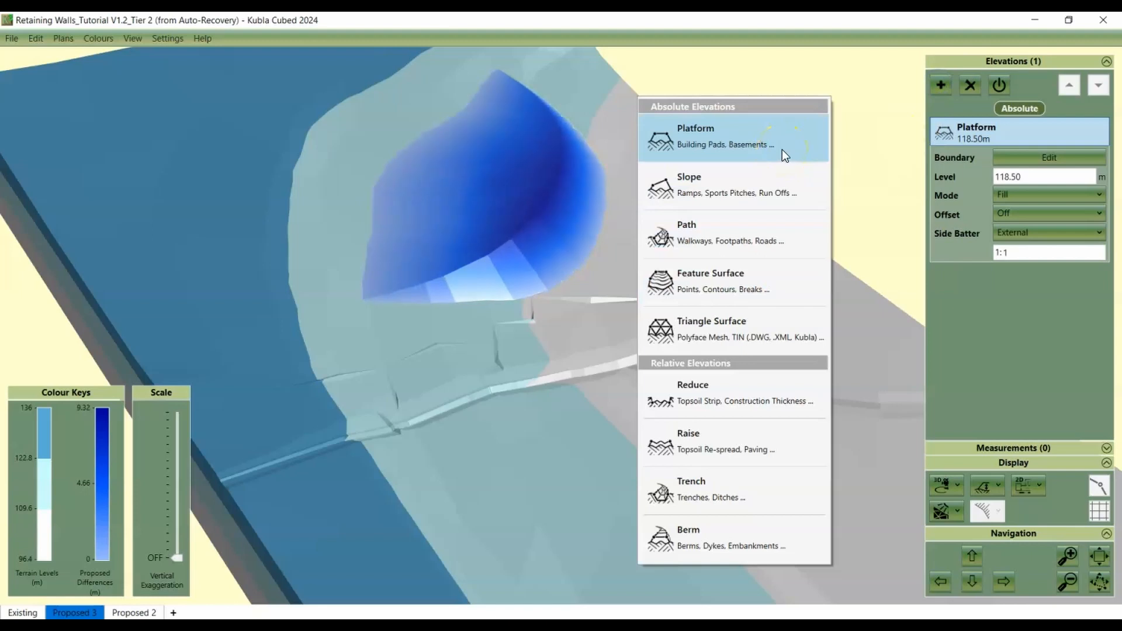
{"action": "mouse_move", "coordinate": [783, 241]}
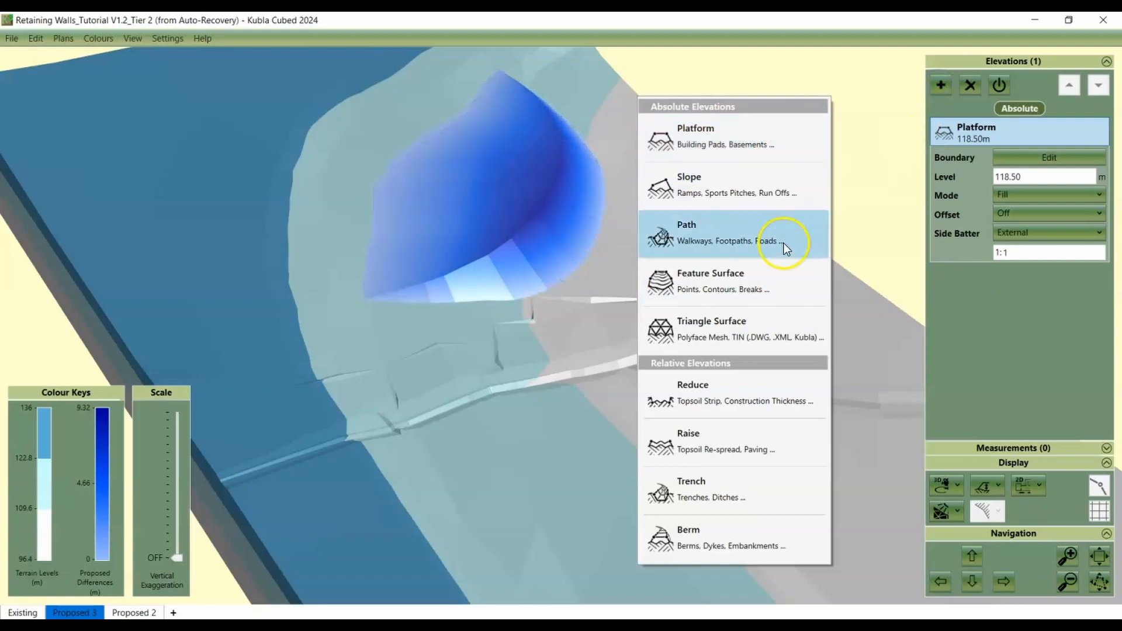
{"action": "mouse_move", "coordinate": [779, 281]}
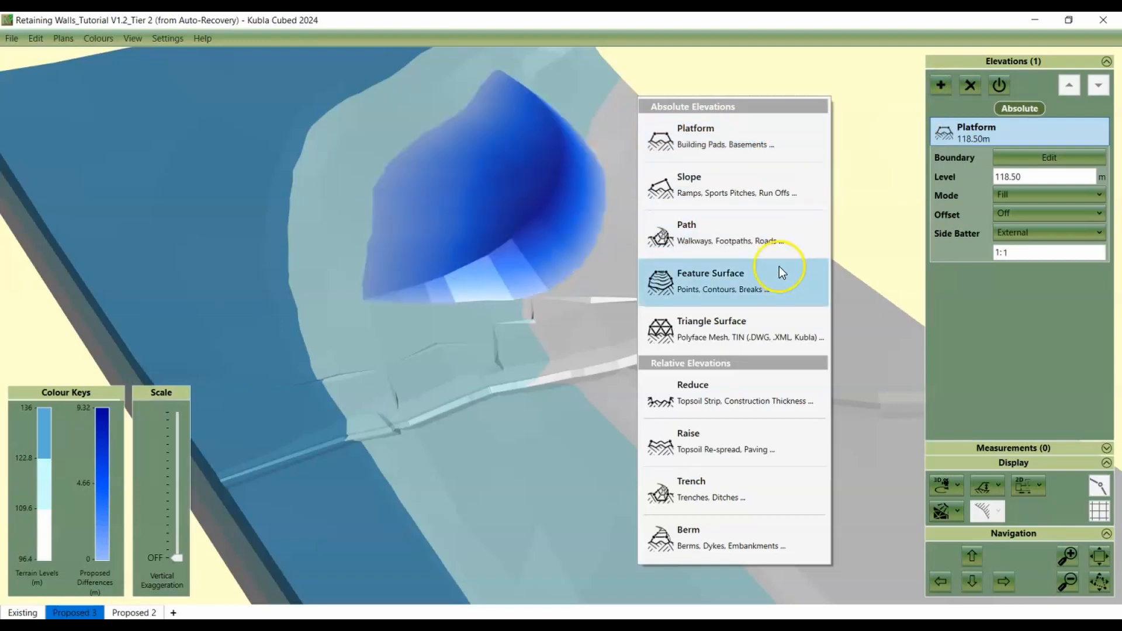
{"action": "mouse_move", "coordinate": [779, 336]}
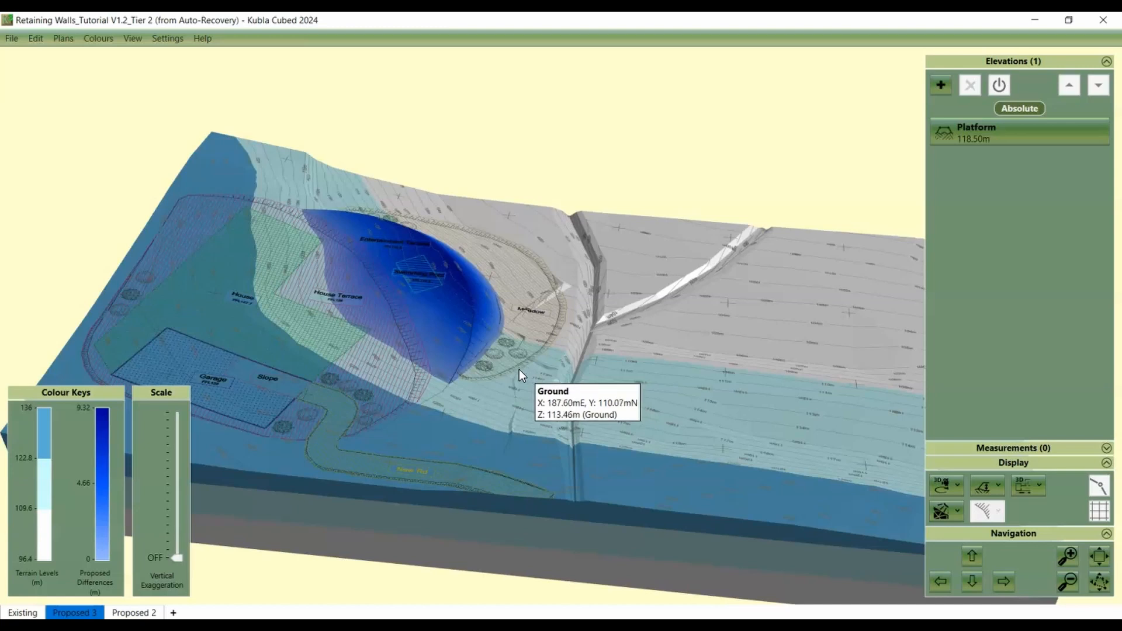
{"action": "mouse_move", "coordinate": [877, 170]}
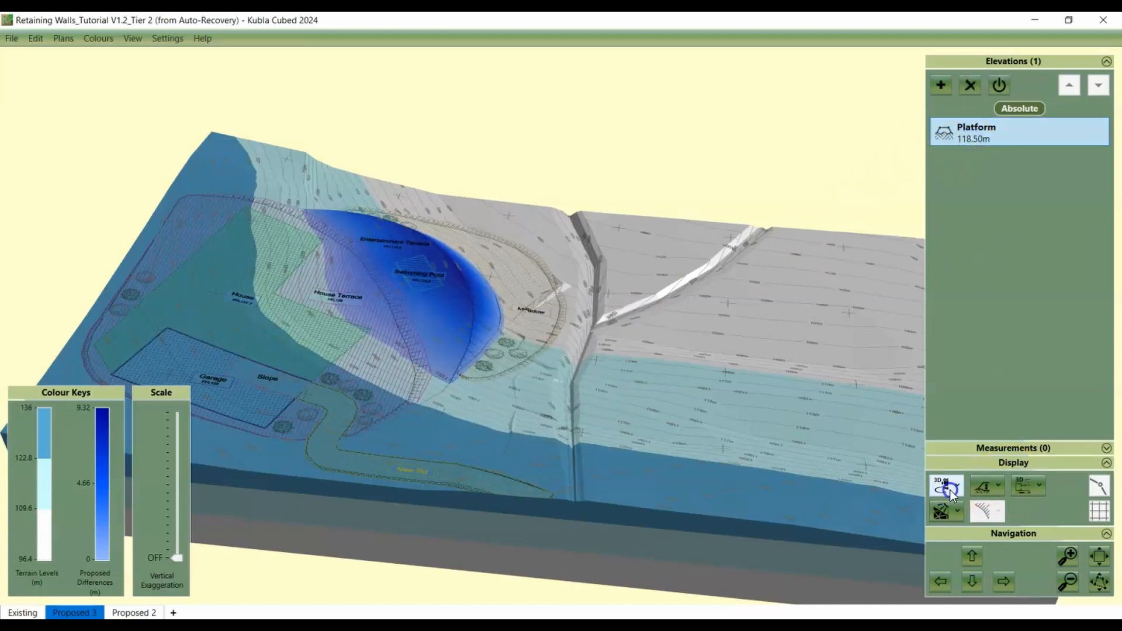
Switch to the top-down plan view and begin editing the Platform boundary.
{"action": "left_click", "coordinate": [944, 486]}
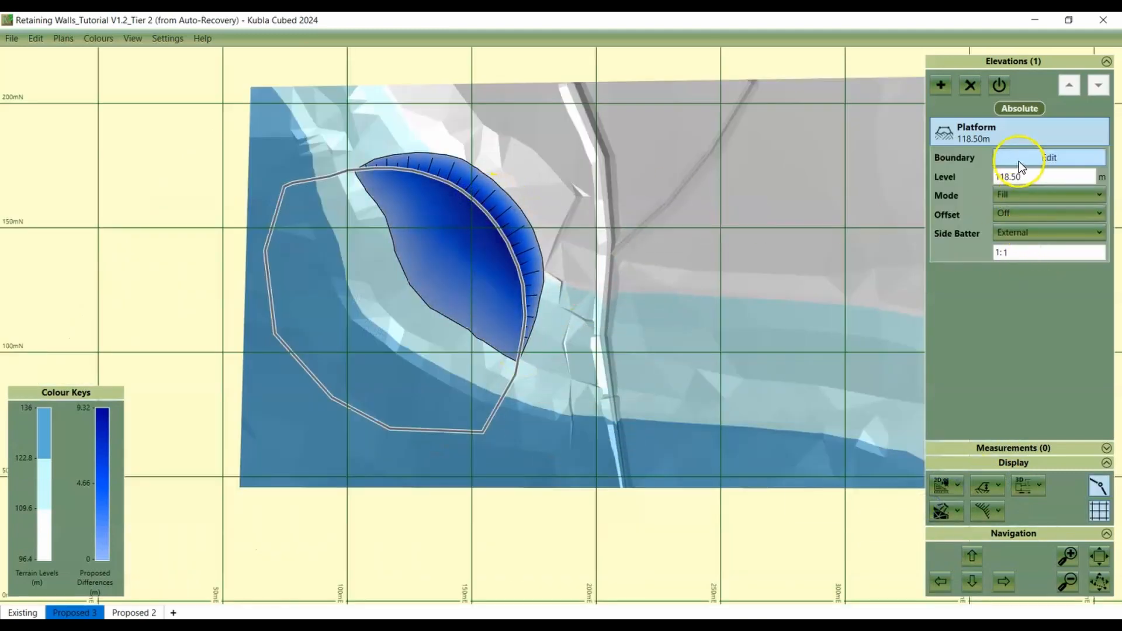
{"action": "left_click", "coordinate": [1049, 158]}
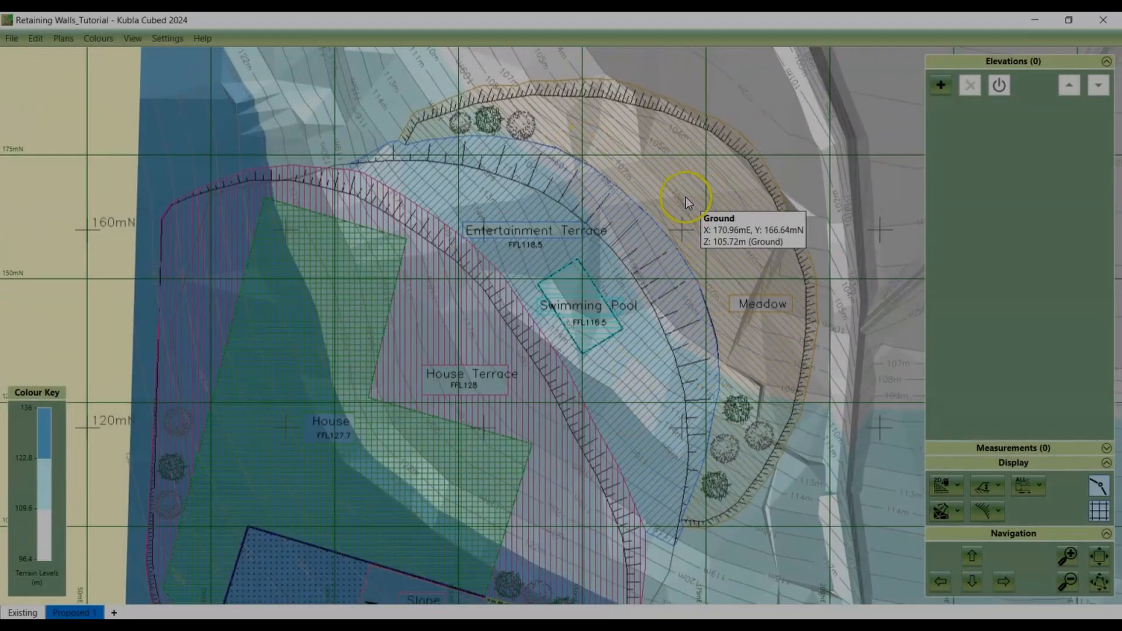
{"action": "mouse_move", "coordinate": [744, 311]}
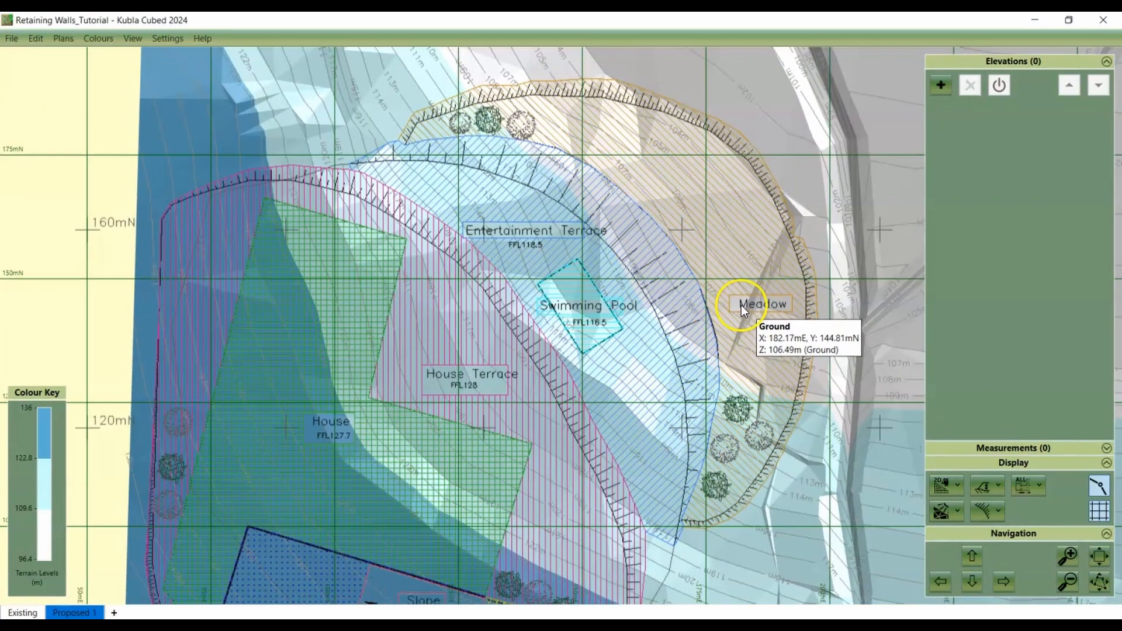
{"action": "mouse_move", "coordinate": [738, 303]}
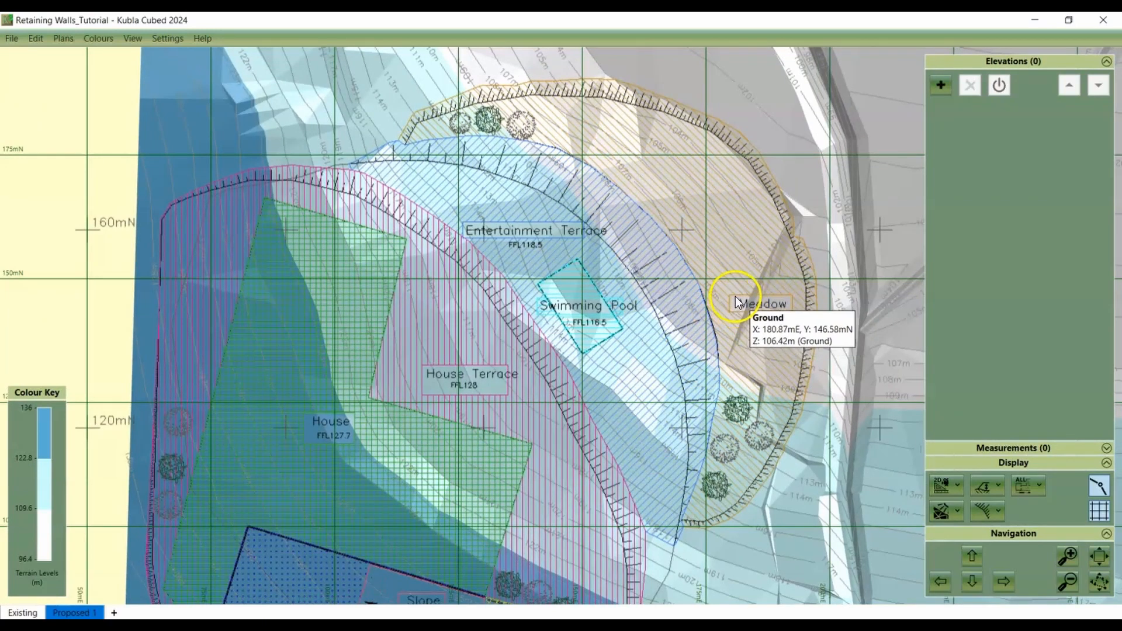
Add a Meadow feature surface and load its crescent outline from the site CAD plan via a sample line filter.
{"action": "left_click", "coordinate": [940, 84]}
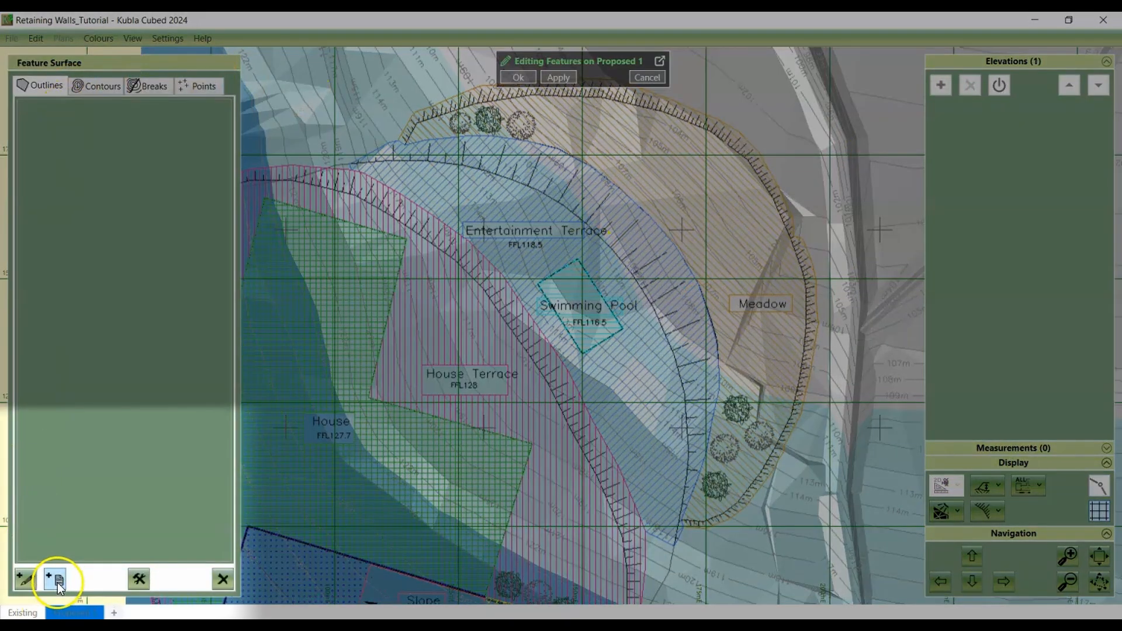
{"action": "left_click", "coordinate": [54, 579]}
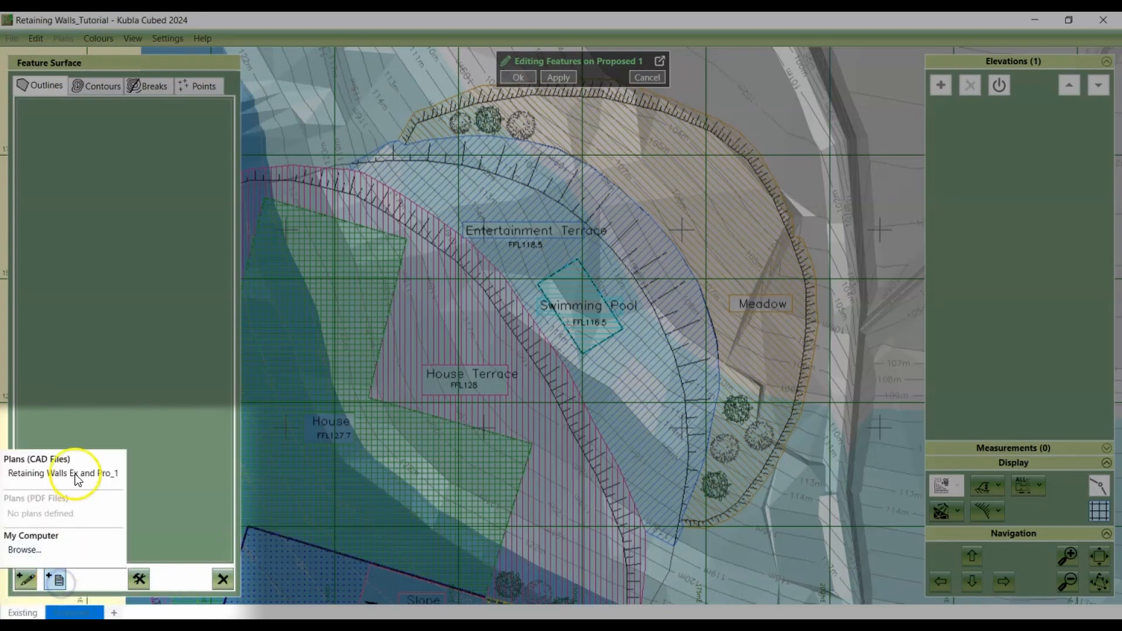
{"action": "left_click", "coordinate": [64, 474]}
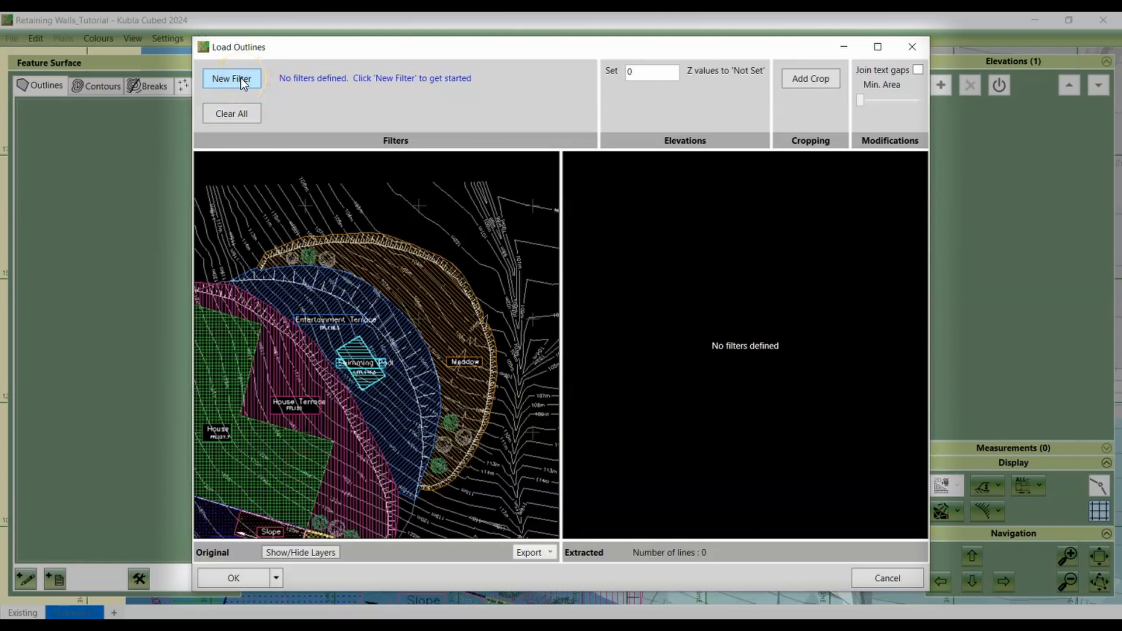
{"action": "left_click", "coordinate": [231, 78]}
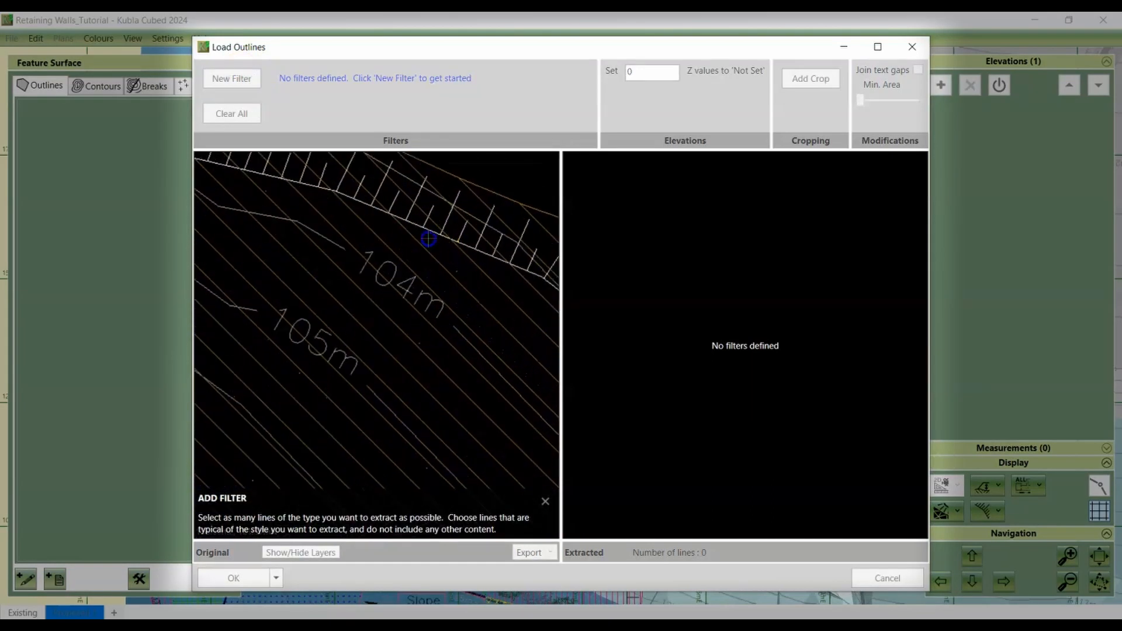
{"action": "left_click", "coordinate": [231, 78]}
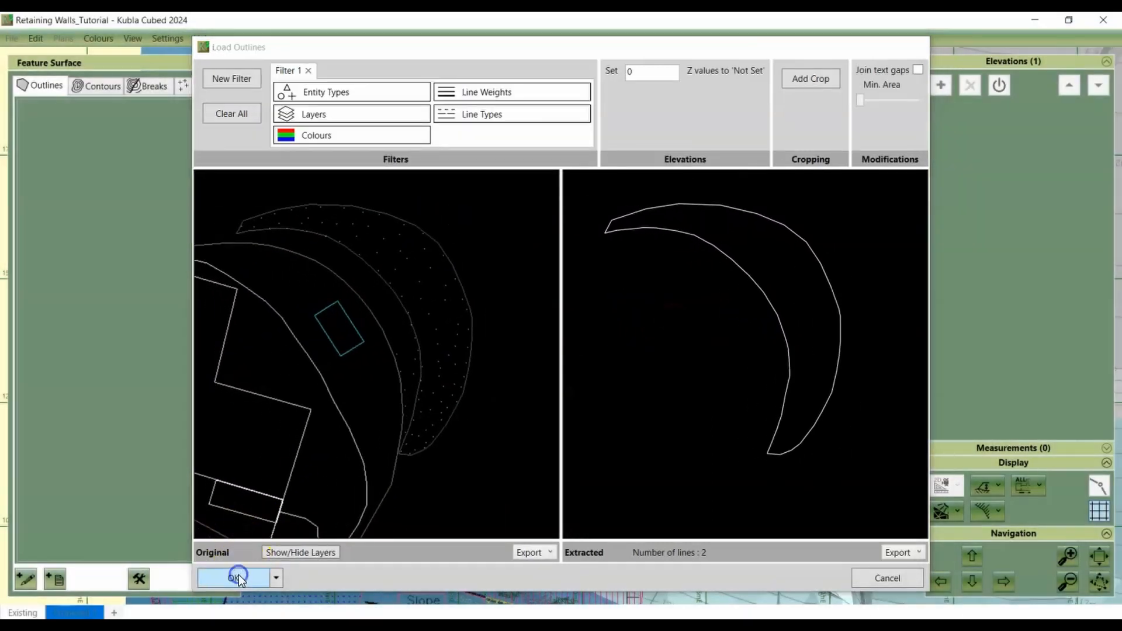
{"action": "left_click", "coordinate": [237, 577]}
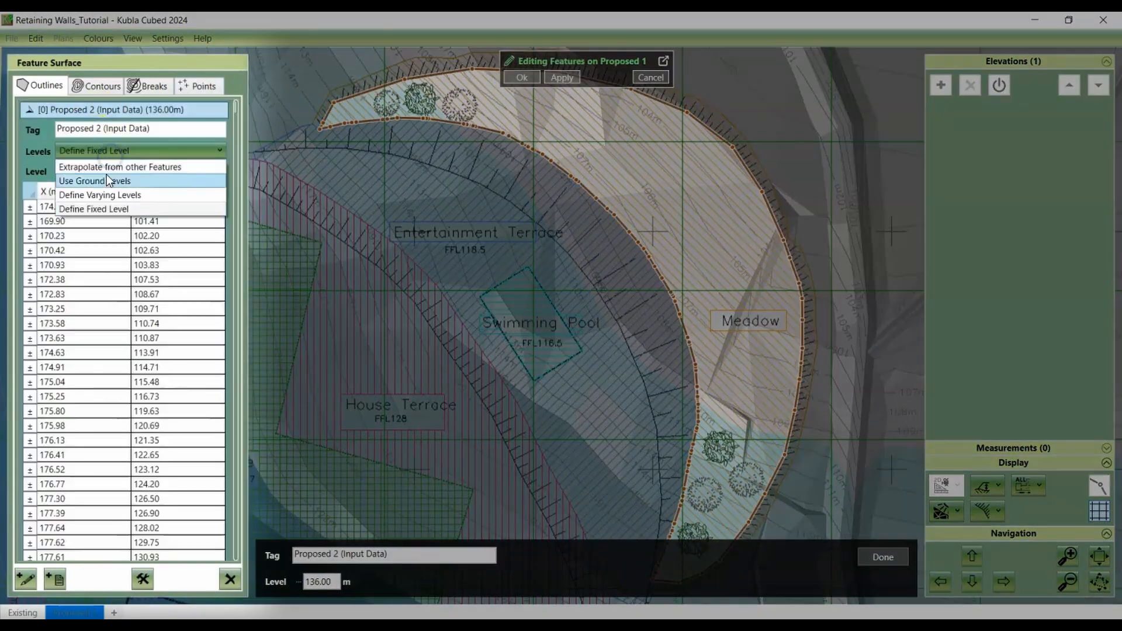
Set outline levels to extrapolate from other features and start adding spot points.
{"action": "left_click", "coordinate": [119, 167]}
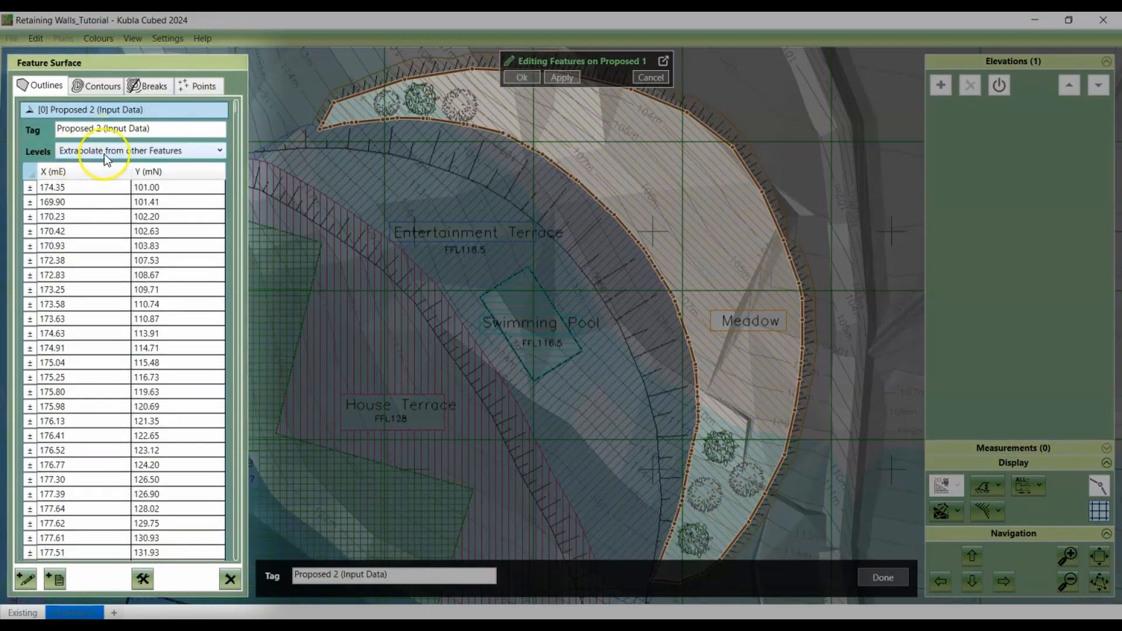
{"action": "left_click", "coordinate": [203, 85]}
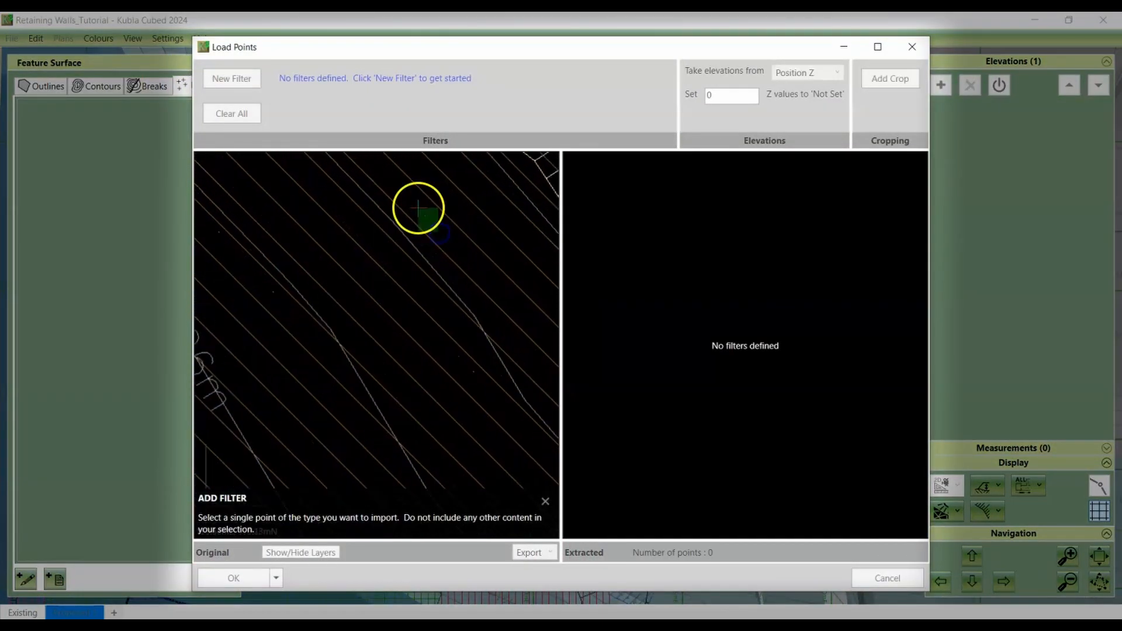
Load the 99 spot points via a sample point filter and apply them to the Meadow surface.
{"action": "left_click", "coordinate": [231, 78]}
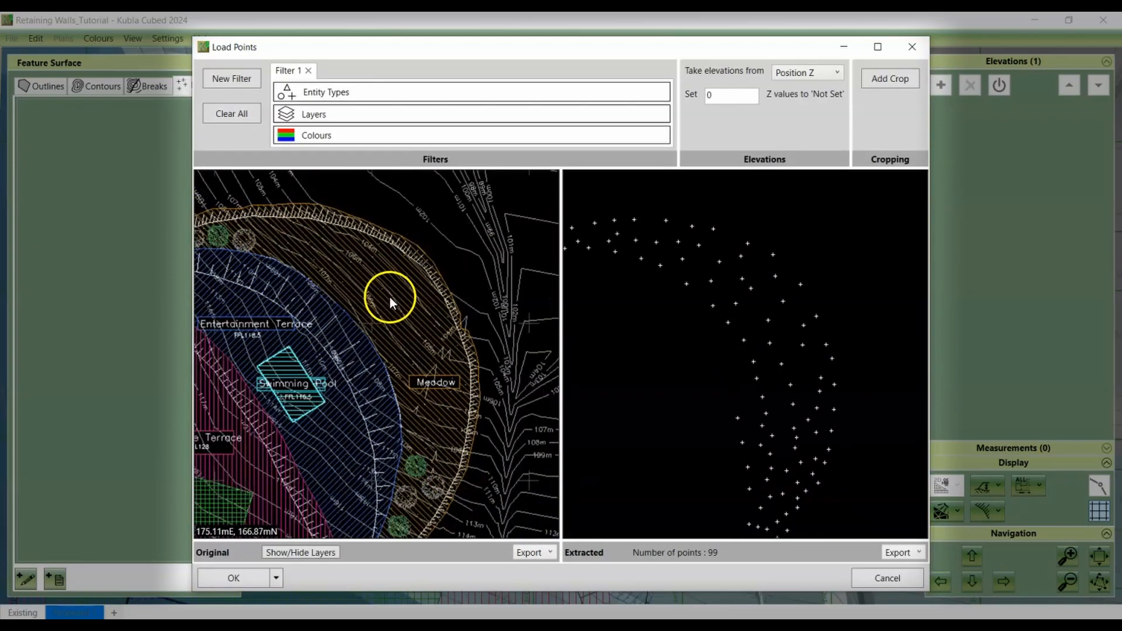
{"action": "left_click", "coordinate": [300, 553]}
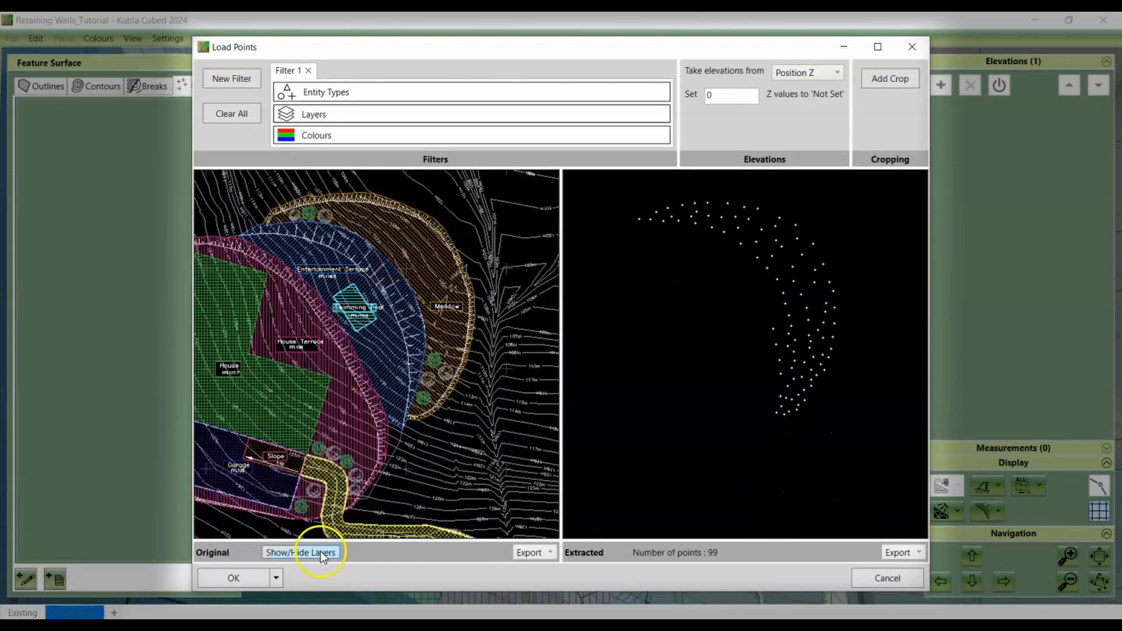
{"action": "left_click", "coordinate": [232, 577]}
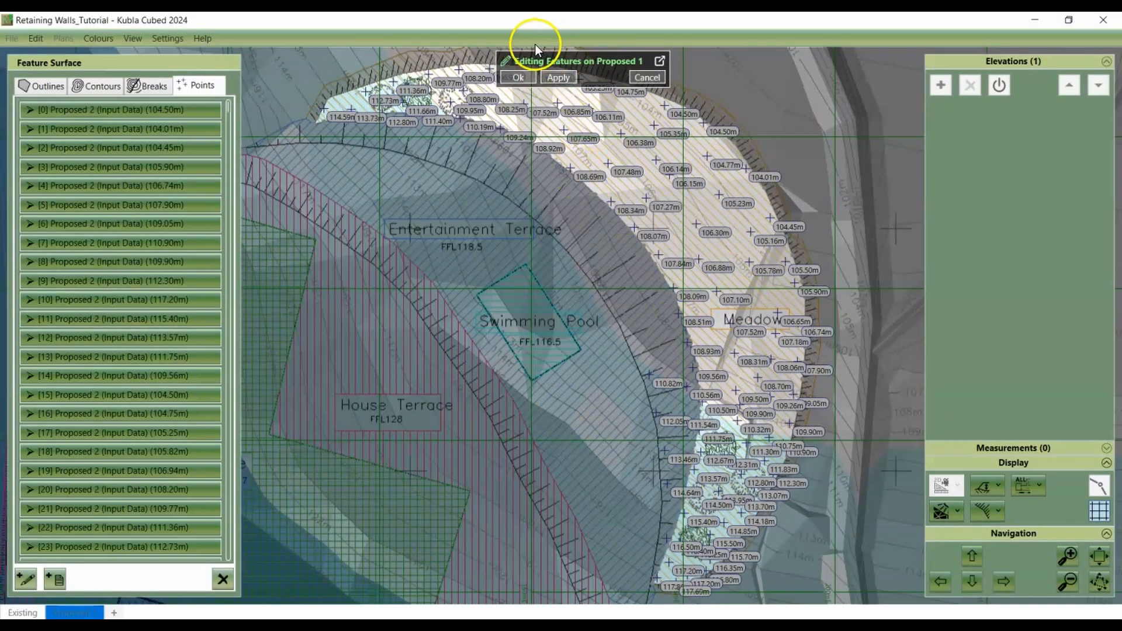
{"action": "left_click", "coordinate": [518, 77]}
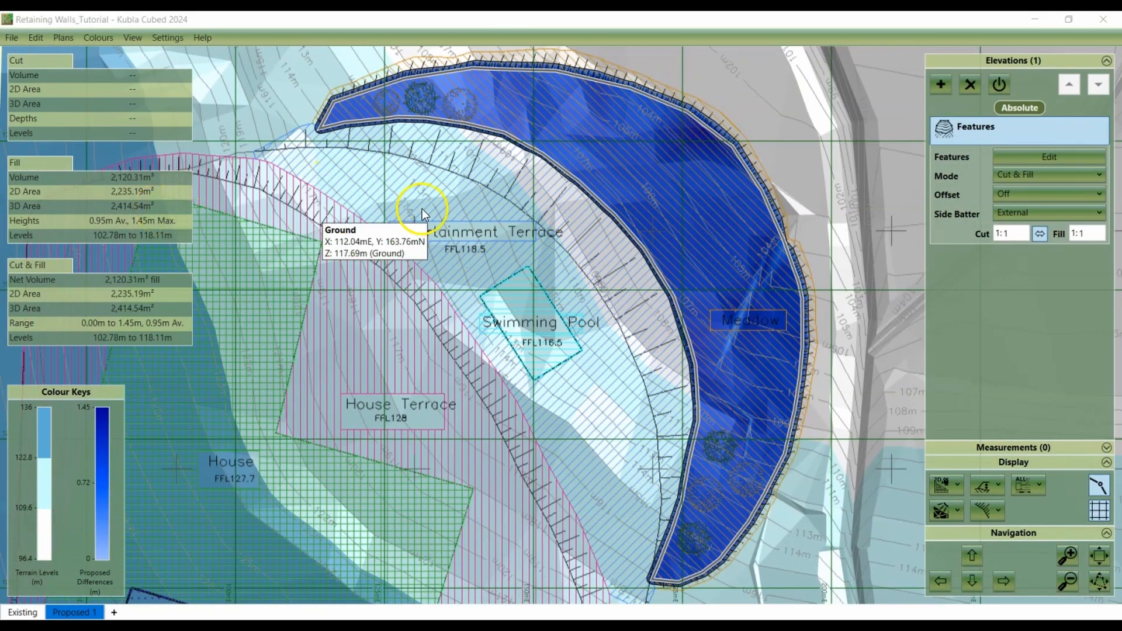
Set the Meadow's cut and fill batters to 1:2.
{"action": "left_click", "coordinate": [942, 485]}
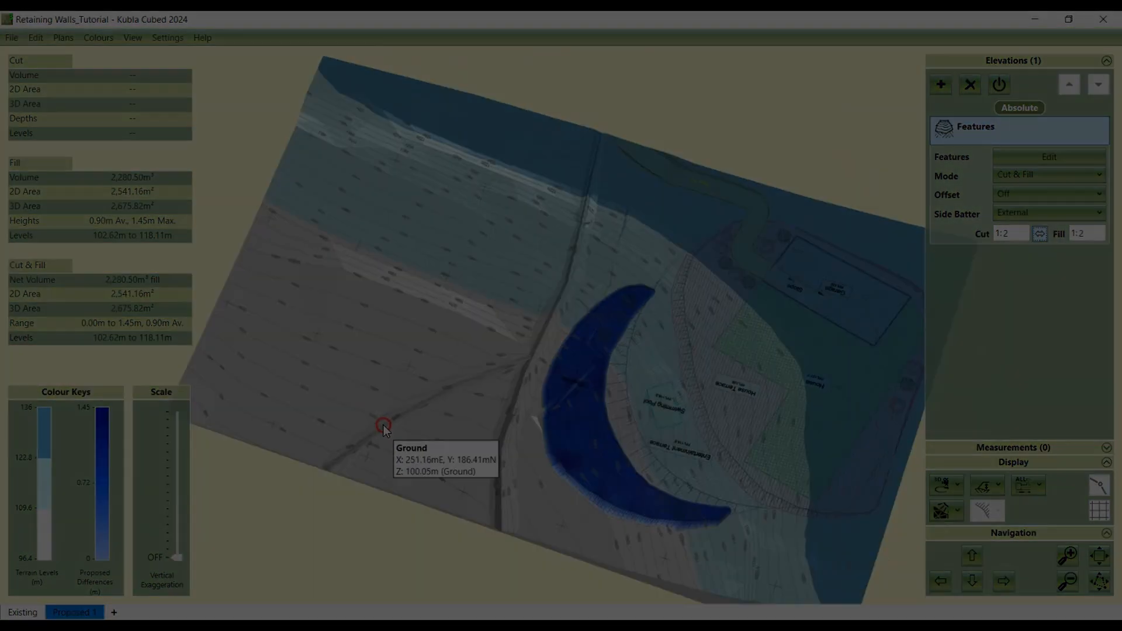
{"action": "left_click", "coordinate": [940, 84]}
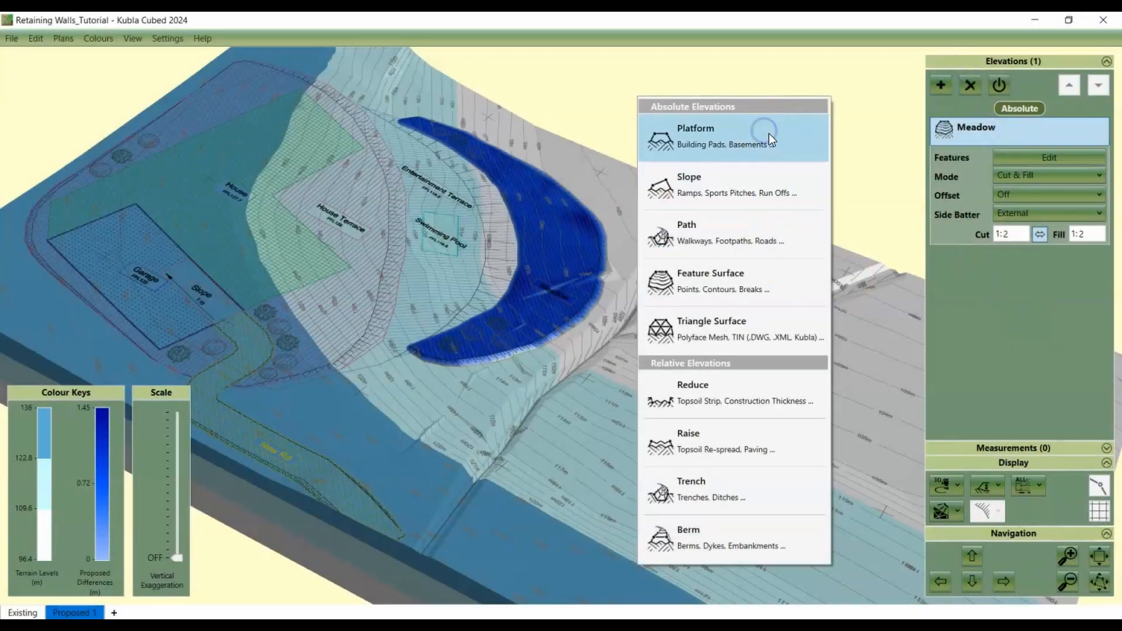
Create the Entertainment platform from the terrace boundary outline at level 118.90 m.
{"action": "left_click", "coordinate": [694, 135]}
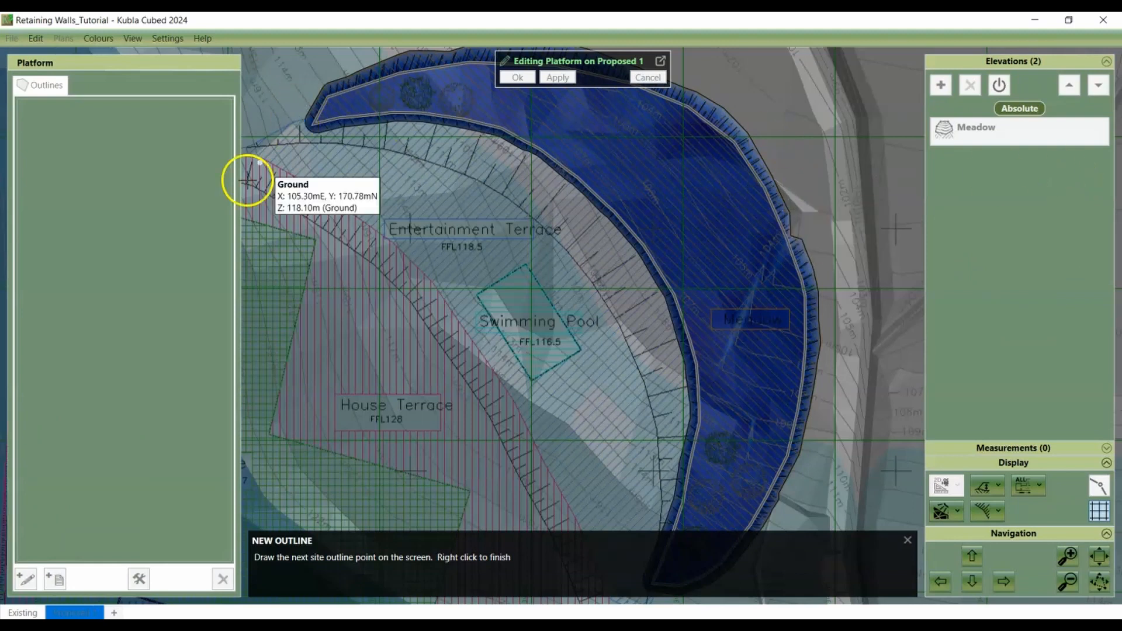
{"action": "left_click", "coordinate": [55, 578]}
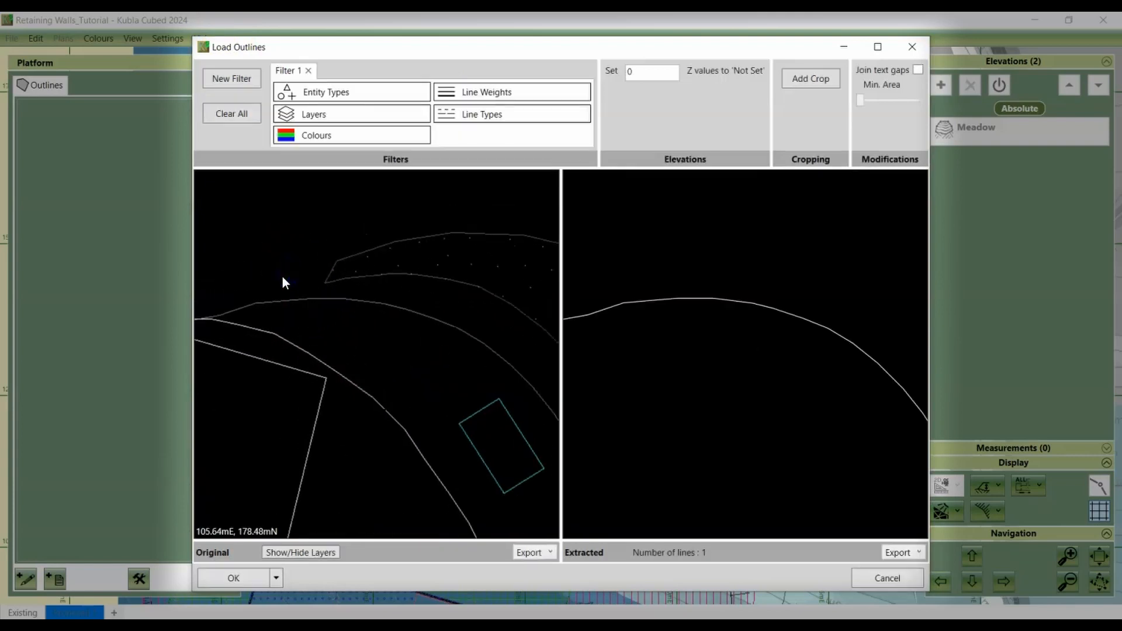
{"action": "left_click", "coordinate": [233, 577]}
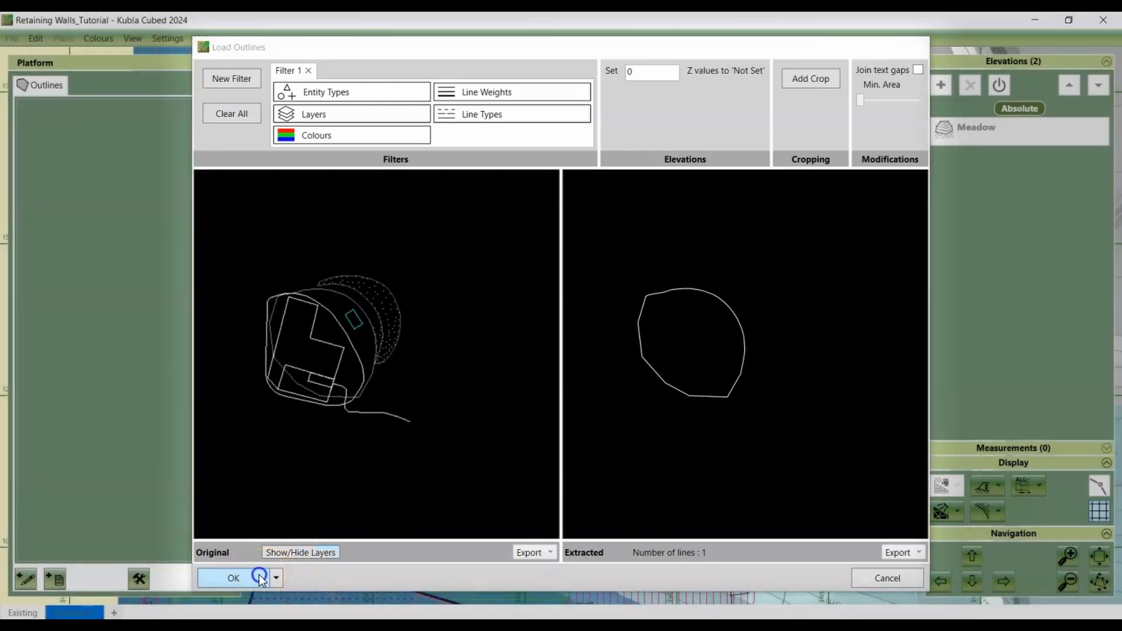
{"action": "left_click", "coordinate": [234, 578]}
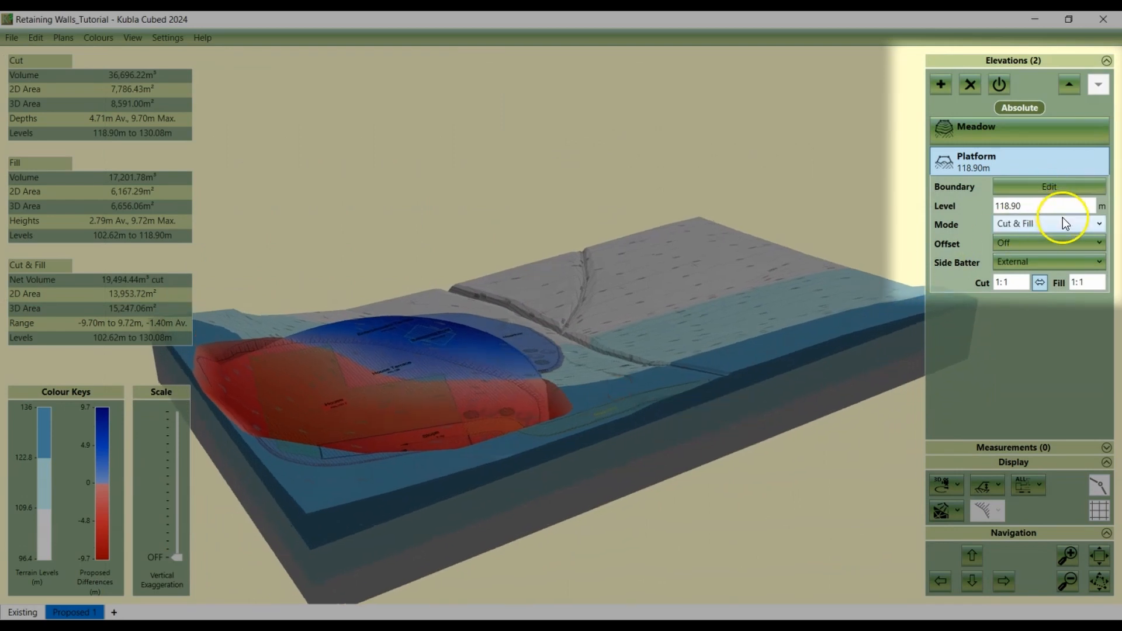
{"action": "left_click", "coordinate": [1045, 223]}
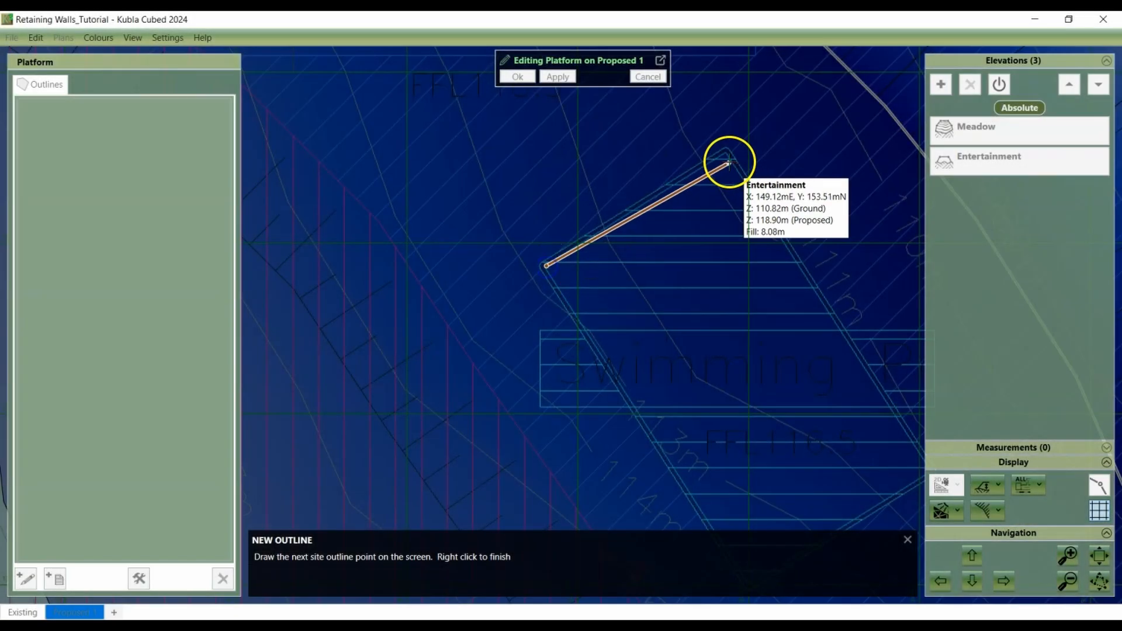
Trace the Swimming Pool platform corners on screen and confirm it at 116.50 m.
{"action": "left_click", "coordinate": [726, 202]}
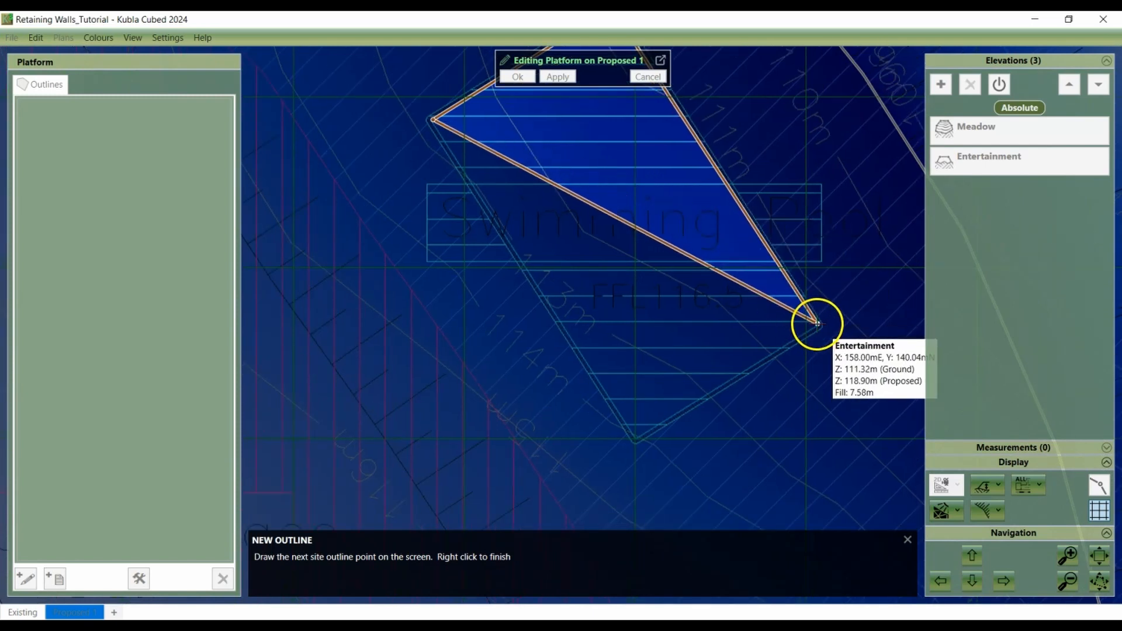
{"action": "left_click", "coordinate": [636, 434]}
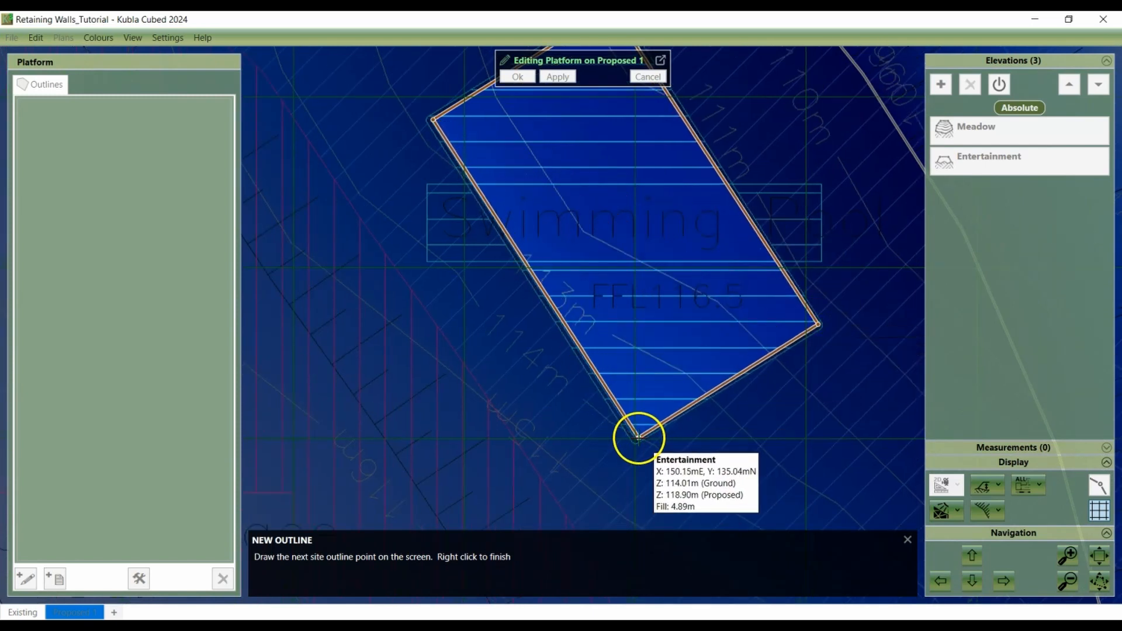
{"action": "right_click", "coordinate": [632, 436]}
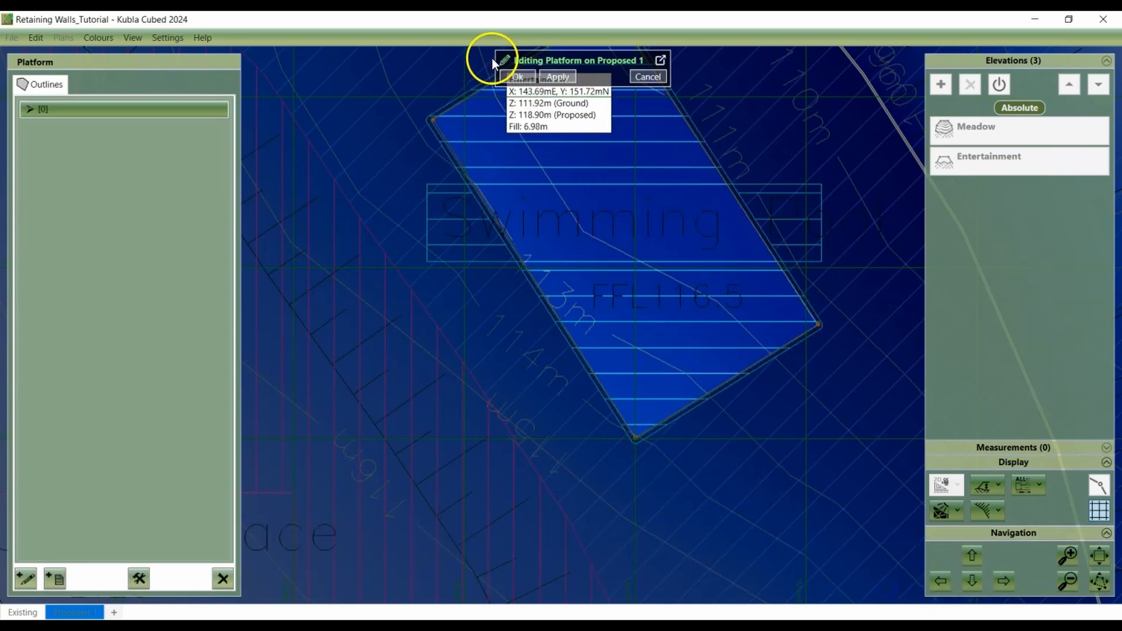
{"action": "left_click", "coordinate": [516, 77]}
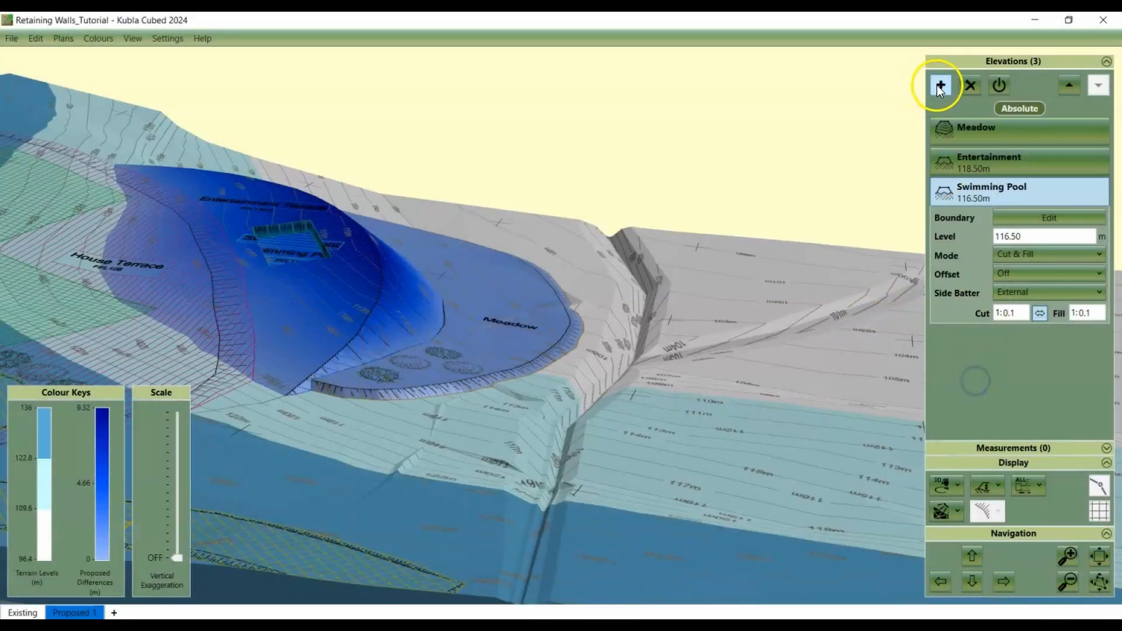
Load the House triangle surface from Proposed 3 in Retaining Walls [TIN].xml.
{"action": "left_click", "coordinate": [939, 85]}
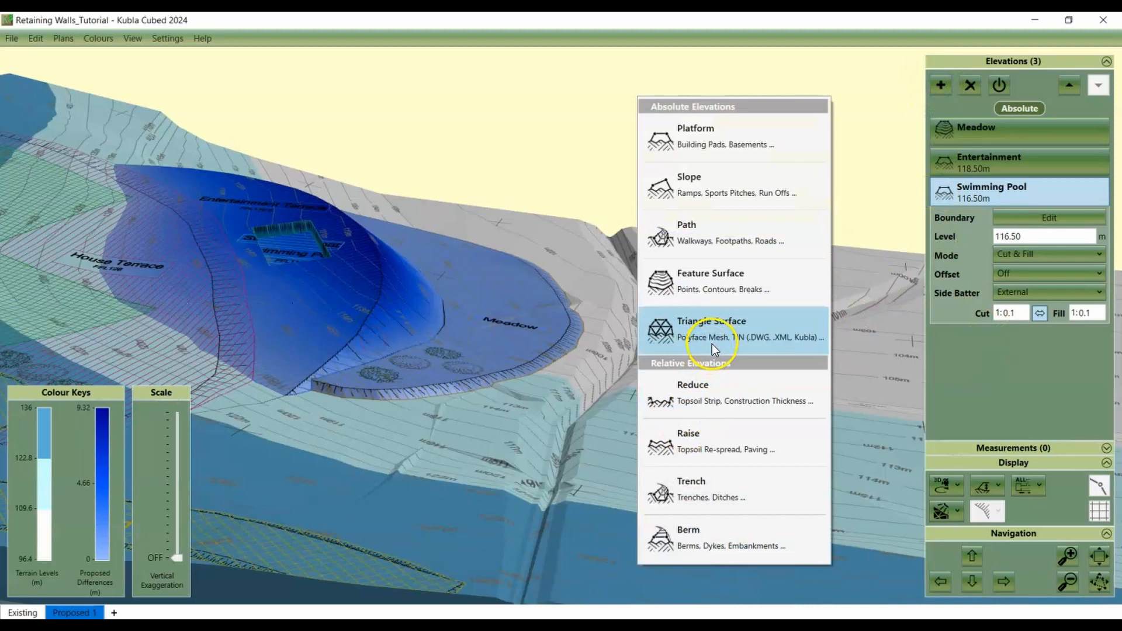
{"action": "left_click", "coordinate": [712, 330]}
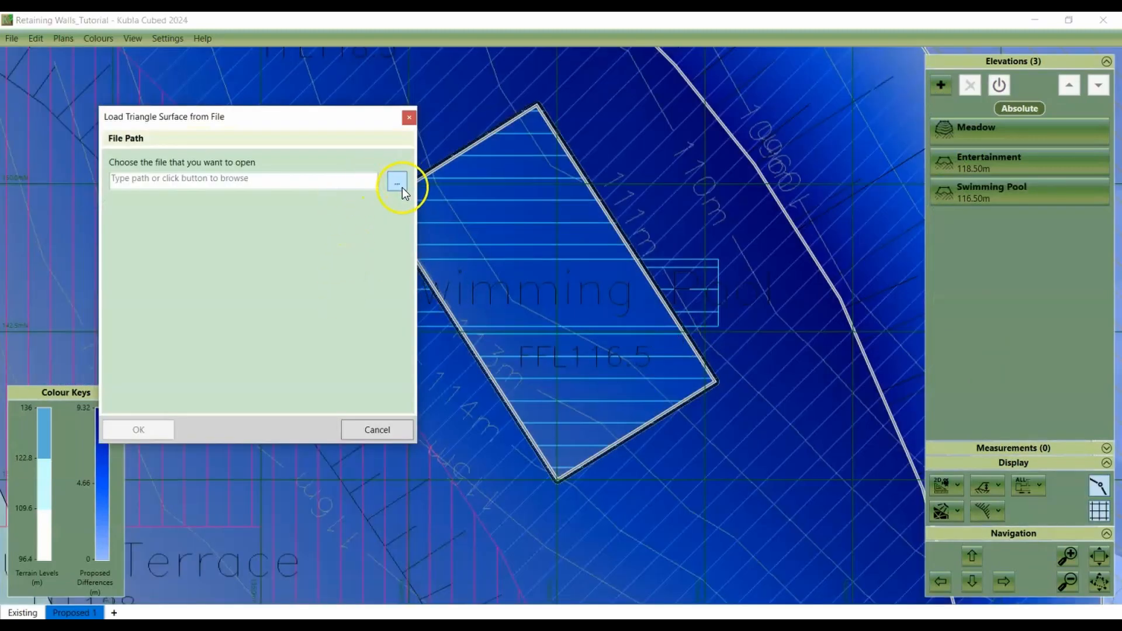
{"action": "left_click", "coordinate": [396, 180]}
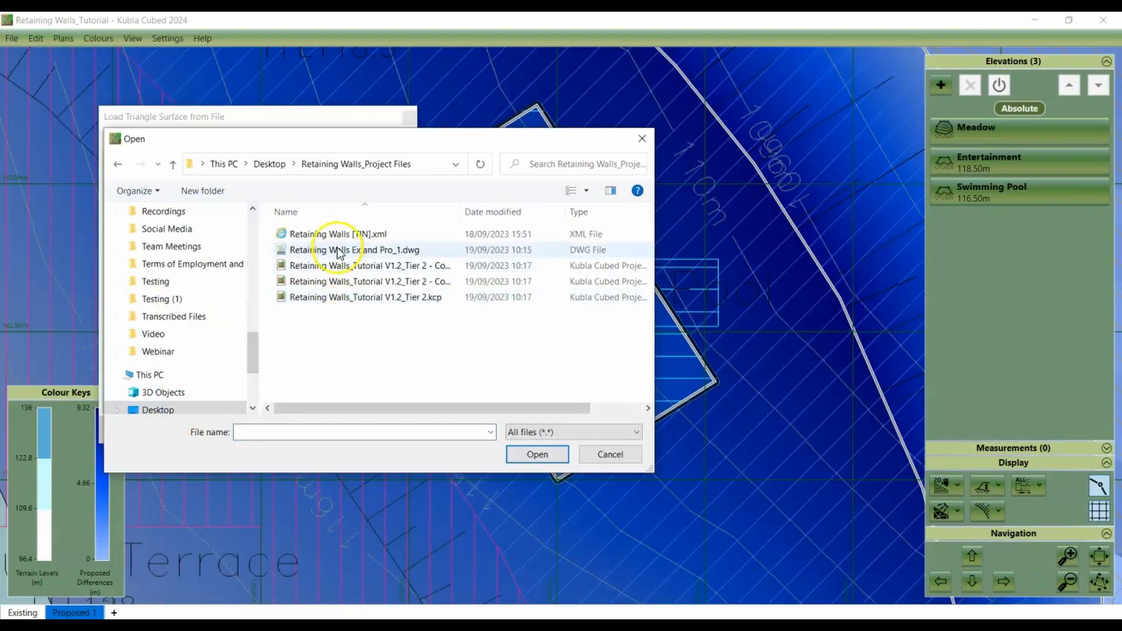
{"action": "left_click", "coordinate": [337, 234]}
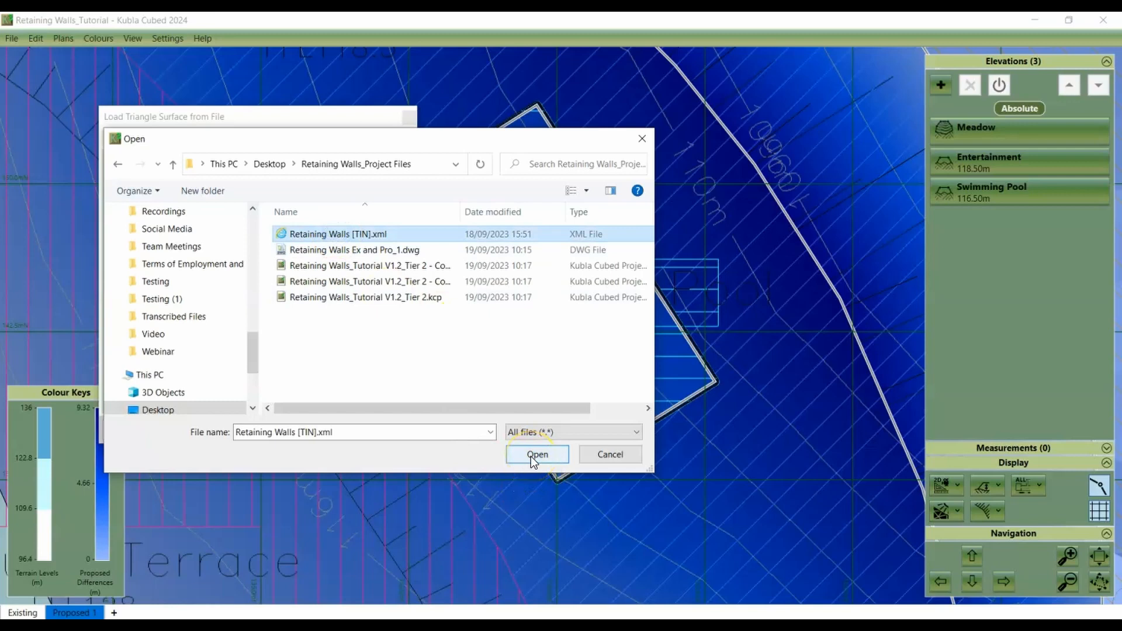
{"action": "left_click", "coordinate": [536, 453]}
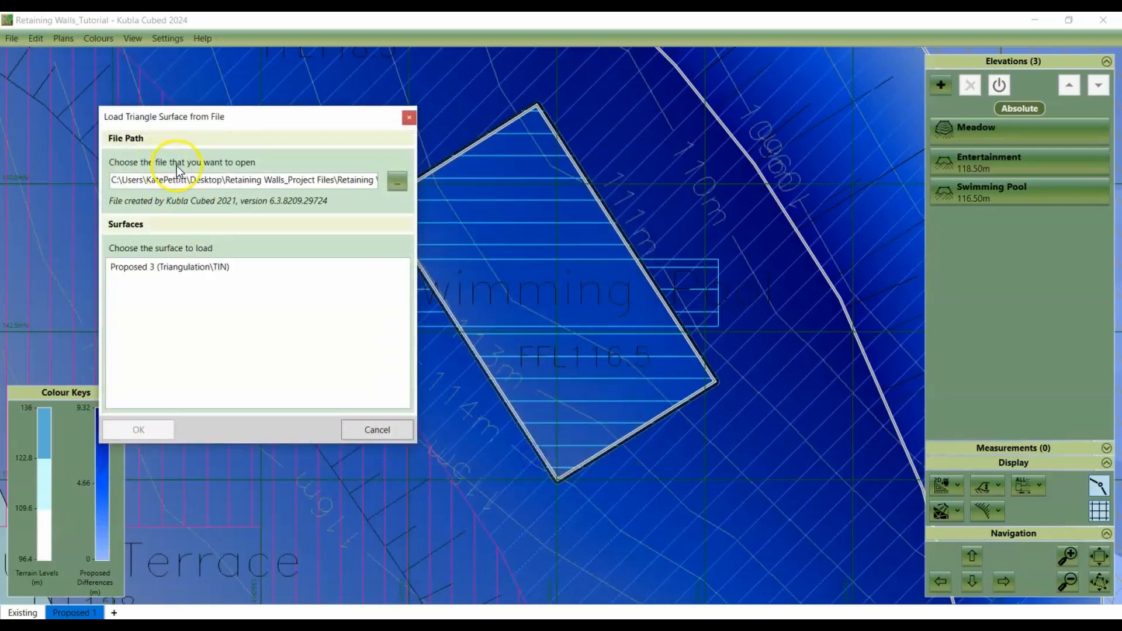
{"action": "left_click", "coordinate": [168, 267]}
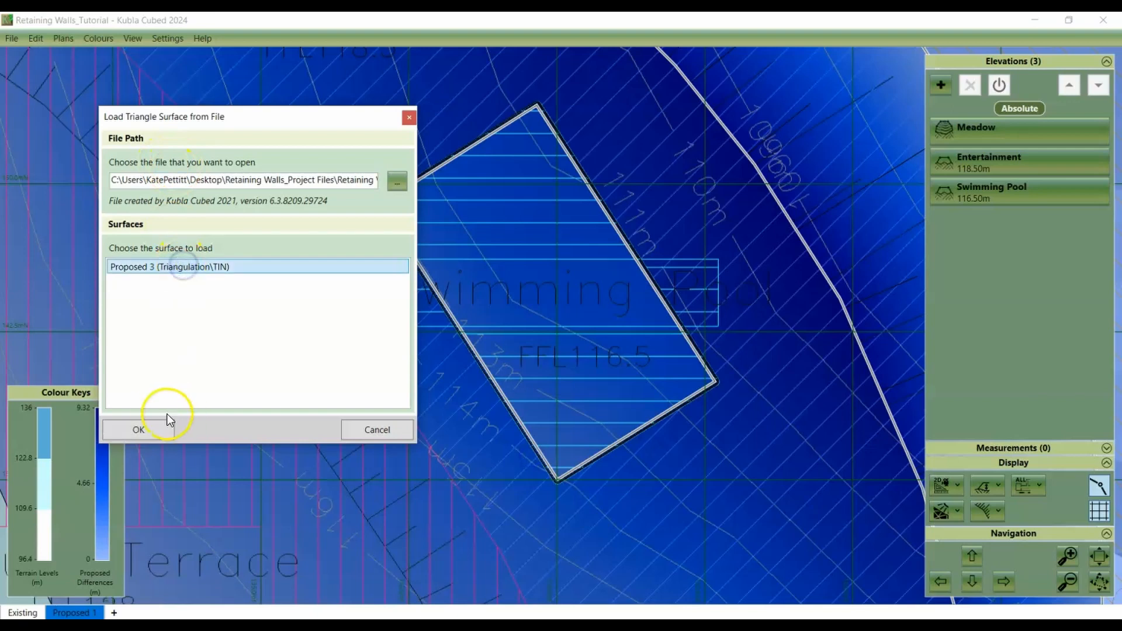
{"action": "left_click", "coordinate": [137, 429]}
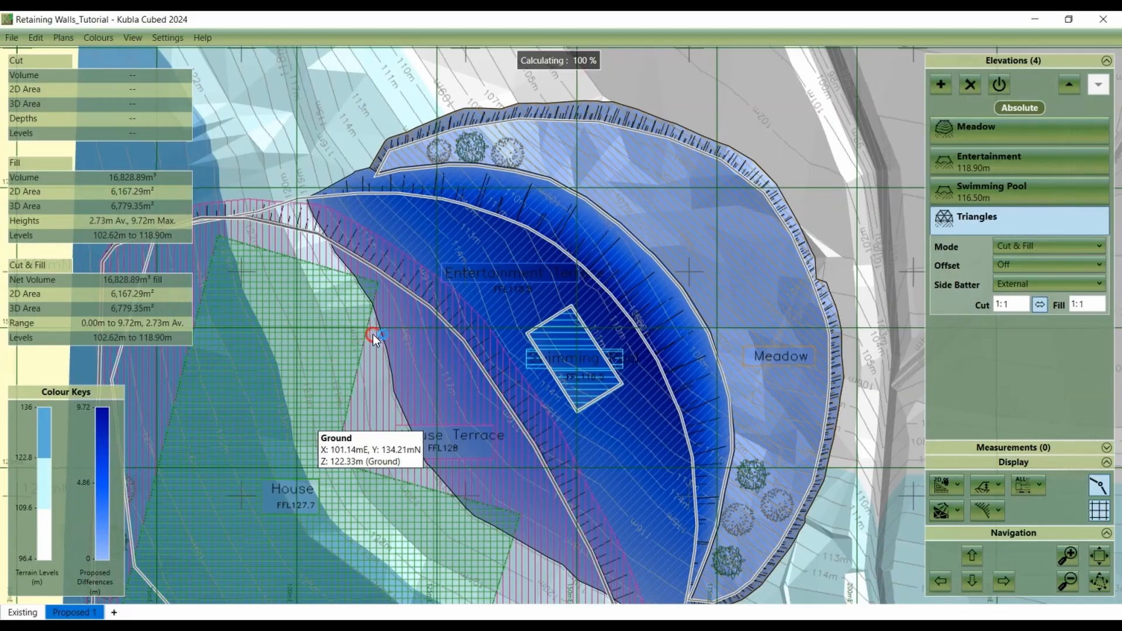
{"action": "left_click", "coordinate": [942, 485]}
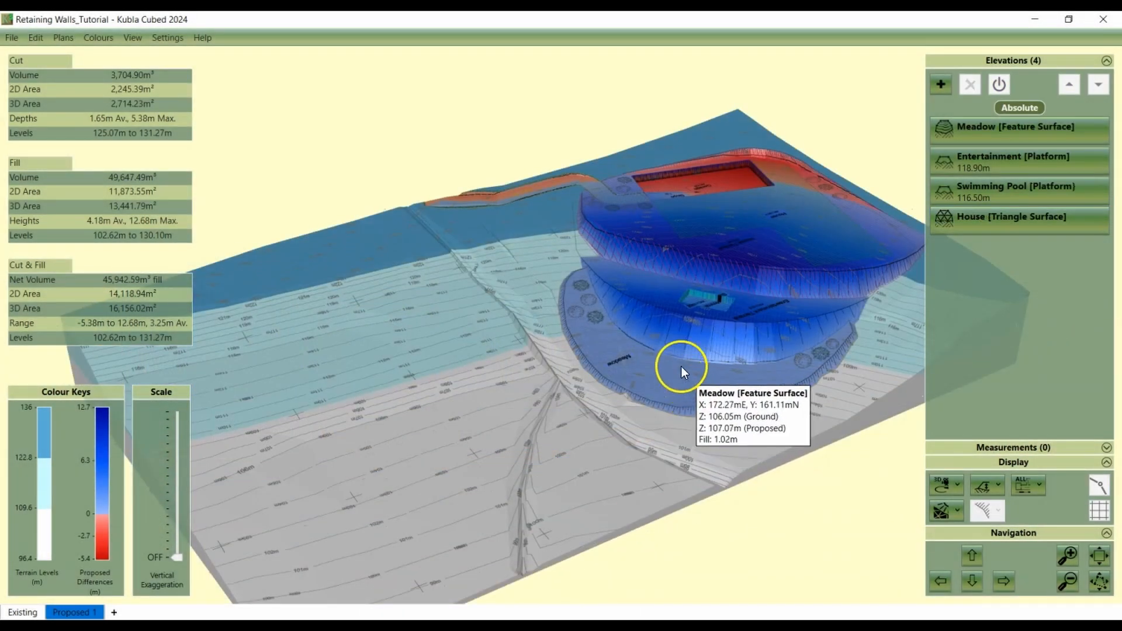
{"action": "mouse_move", "coordinate": [667, 249]}
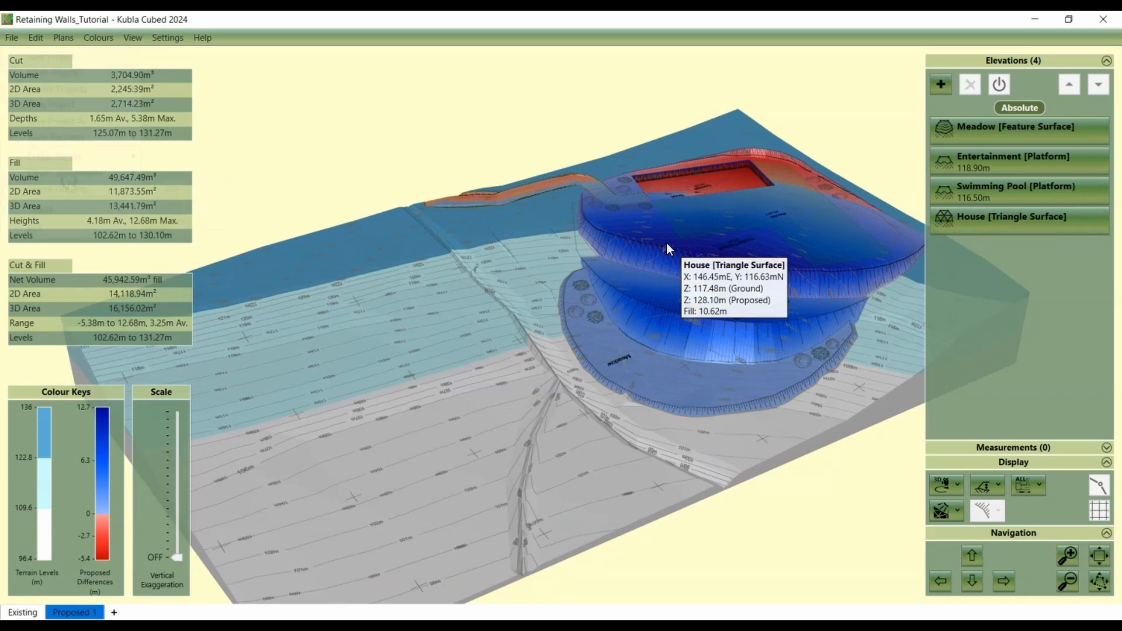
Generate the Volume Estimation spreadsheet listing cut and fill per element.
{"action": "left_click", "coordinate": [12, 37]}
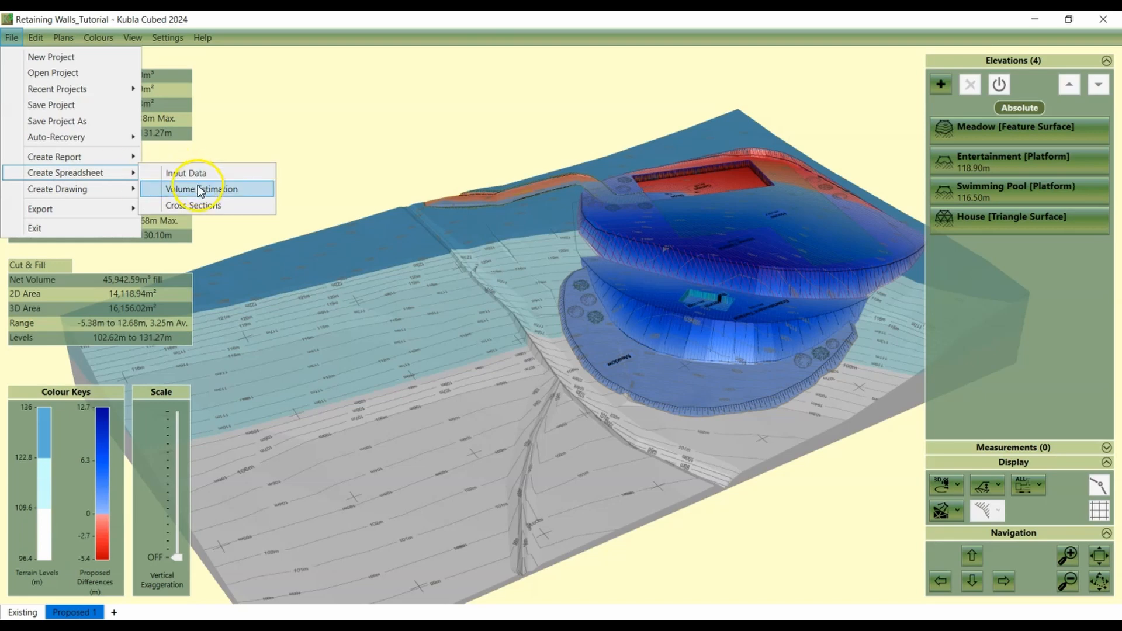
{"action": "left_click", "coordinate": [202, 189]}
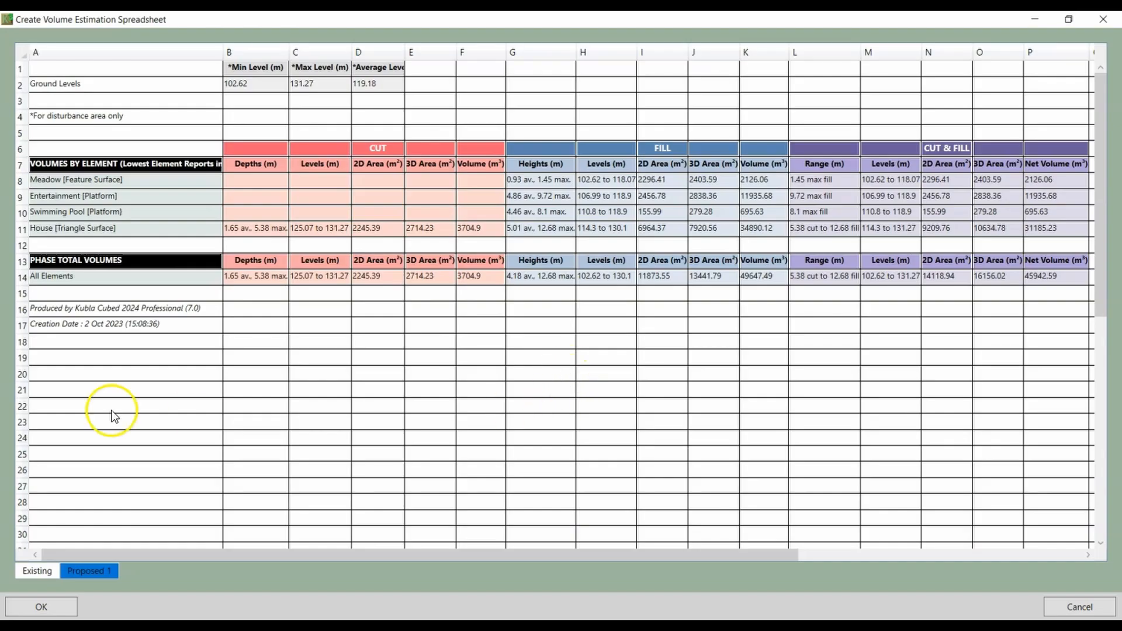